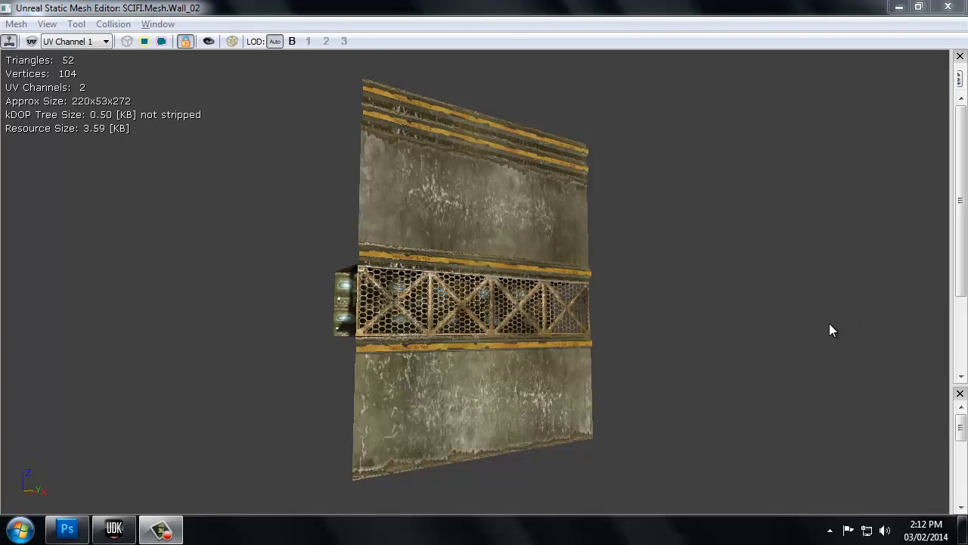
pyautogui.moveTo(820, 369)
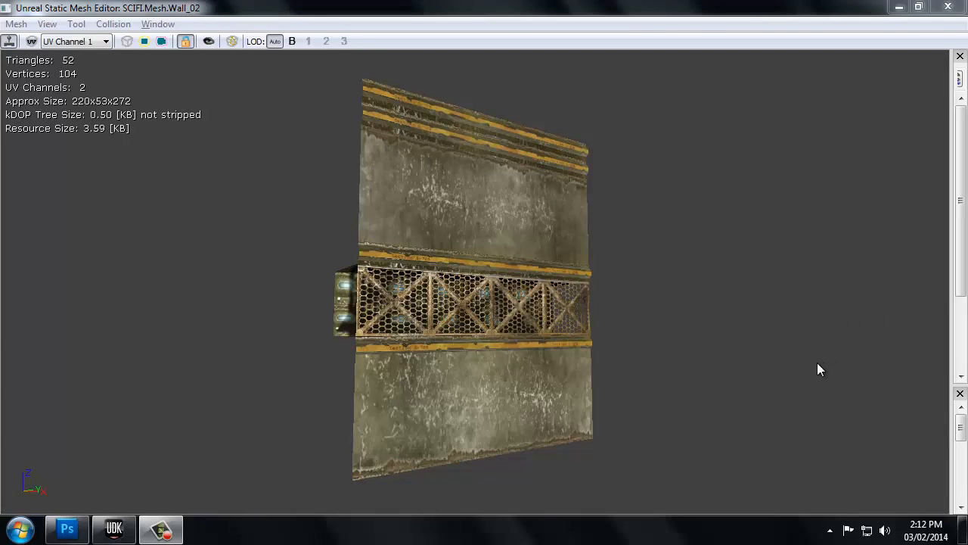
pyautogui.moveTo(814, 378)
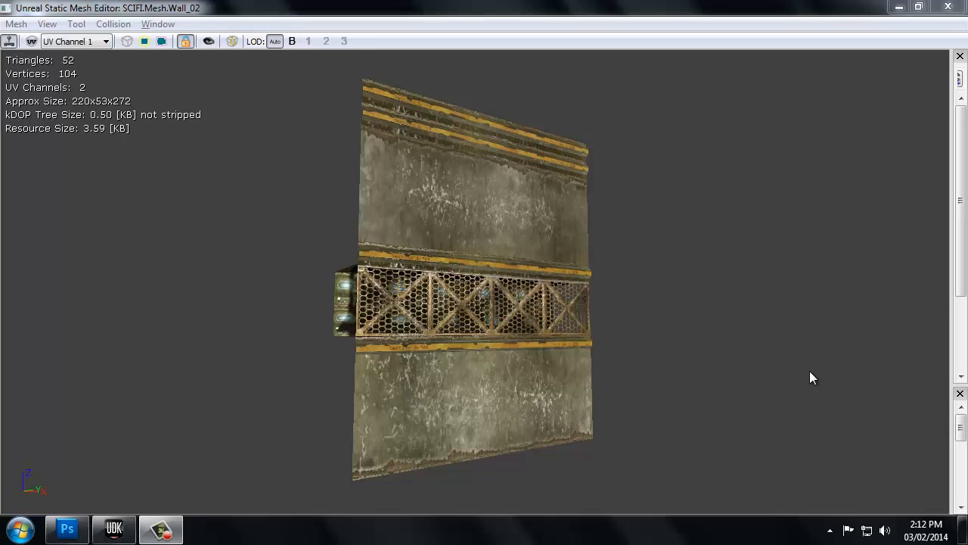
pyautogui.moveTo(785, 377)
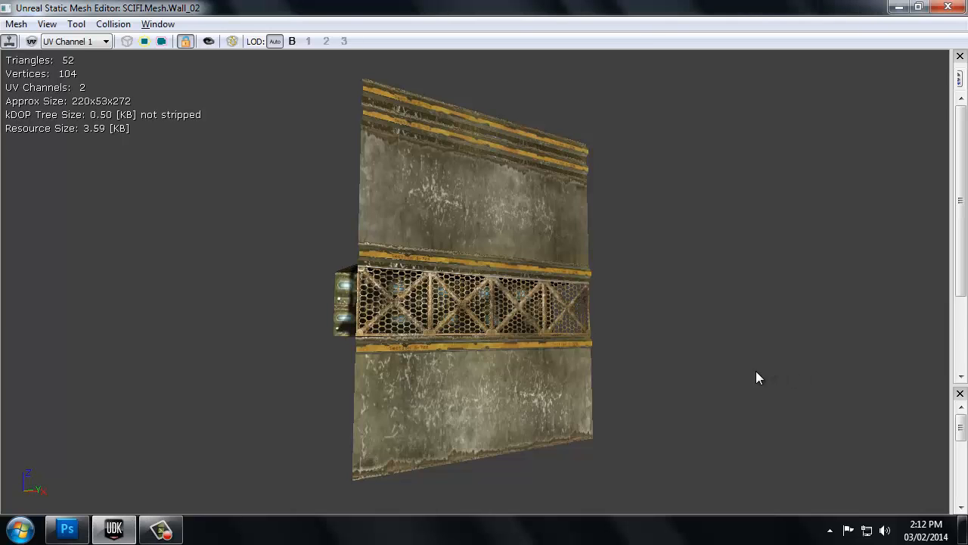
# Inspect the wall mesh from several angles, then switch to the Wall_01.psd texture document.
pyautogui.moveTo(759, 378); pyautogui.dragTo(665, 416)
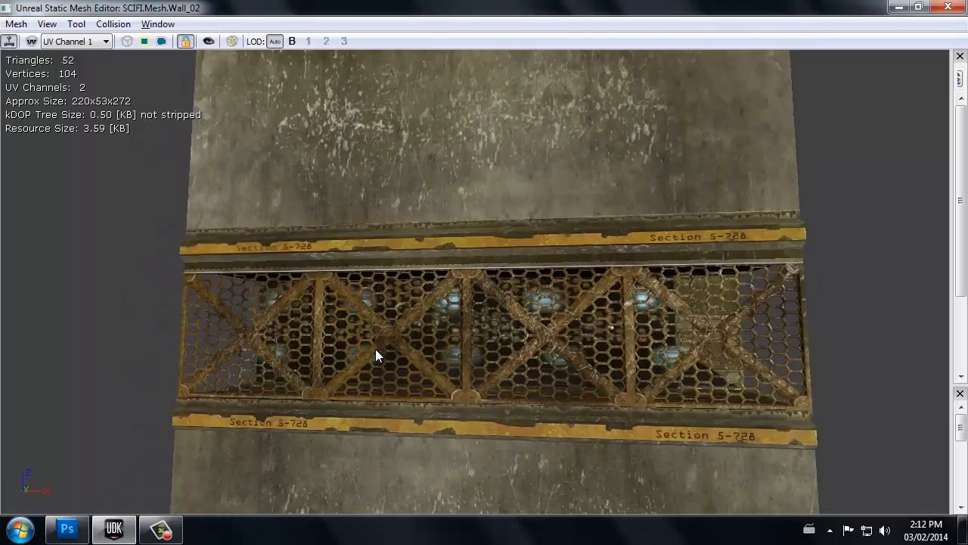
pyautogui.moveTo(378, 356); pyautogui.dragTo(75, 324)
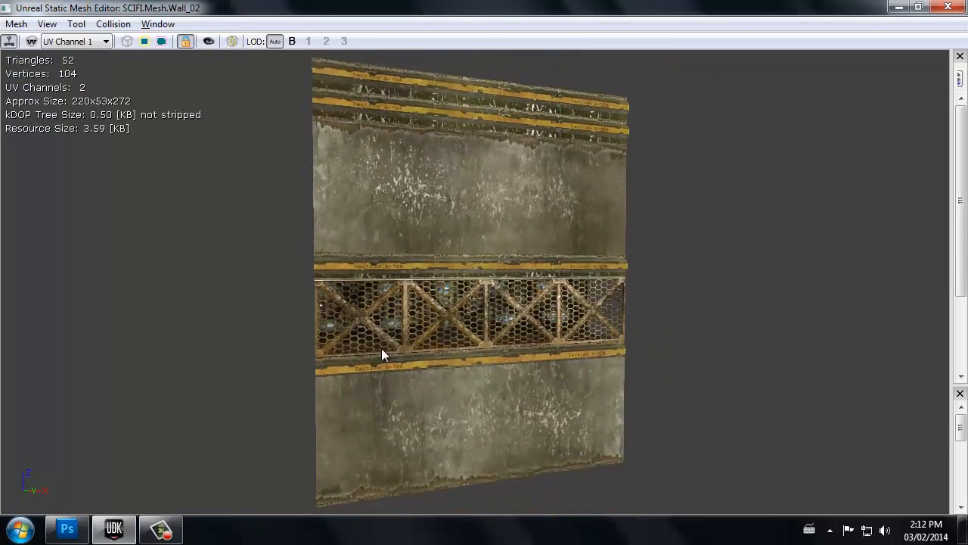
pyautogui.moveTo(381, 354); pyautogui.dragTo(750, 415)
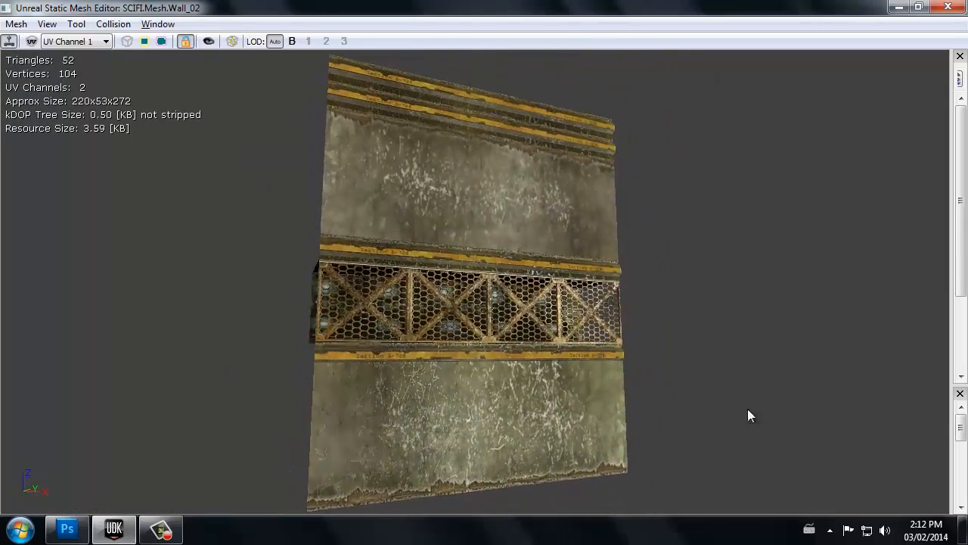
pyautogui.moveTo(751, 415); pyautogui.dragTo(517, 436)
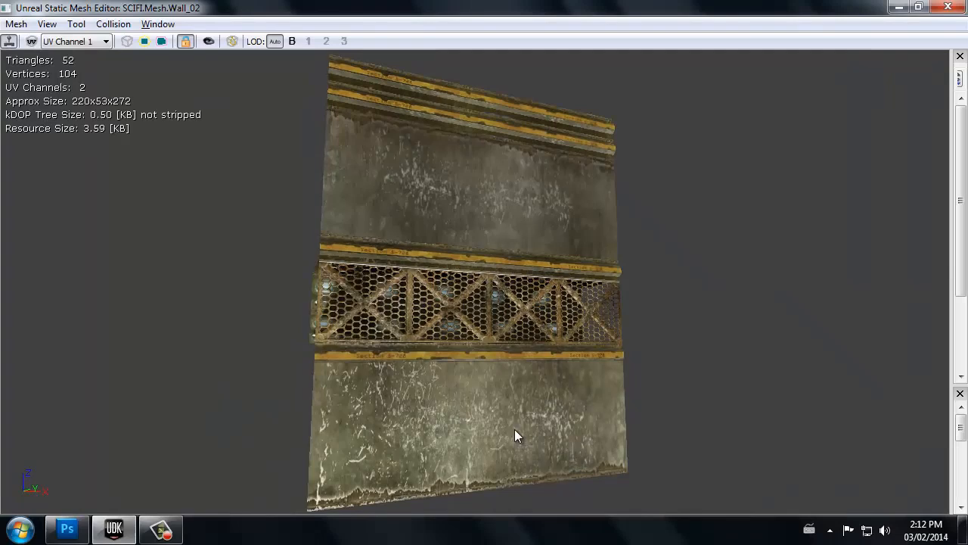
pyautogui.moveTo(517, 436); pyautogui.dragTo(638, 316)
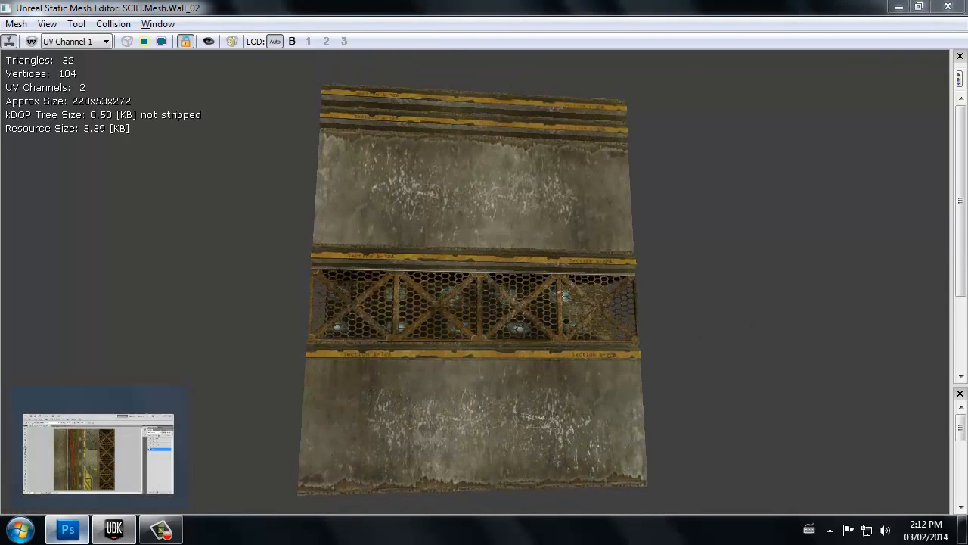
pyautogui.click(67, 528)
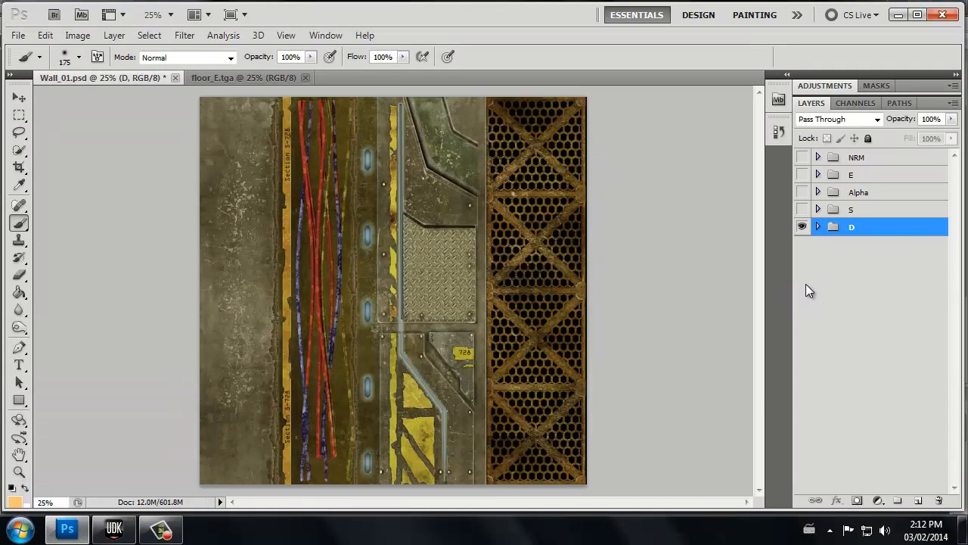
pyautogui.moveTo(829, 275)
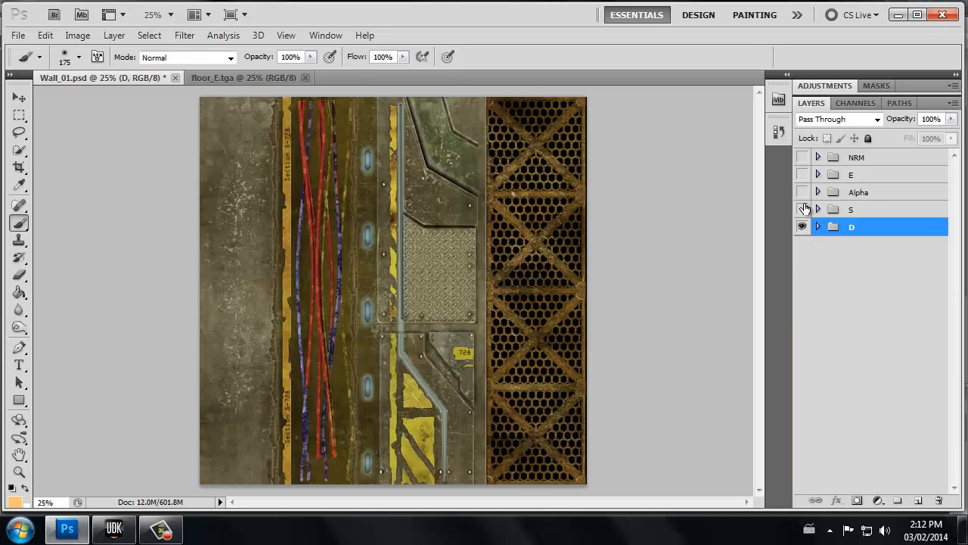
# Review the NRM, Alpha and E groups in turn, comparing against the wall mesh preview.
pyautogui.click(802, 156)
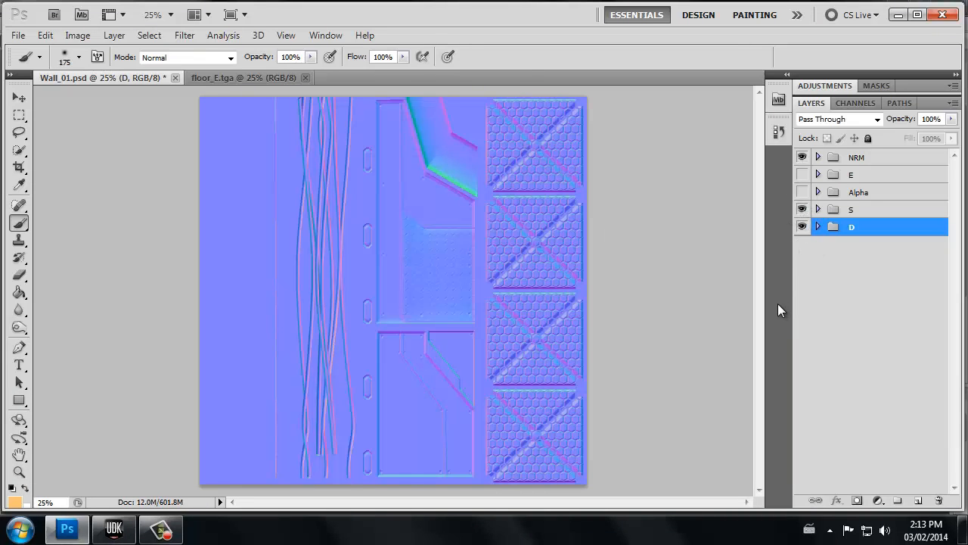
pyautogui.click(802, 191)
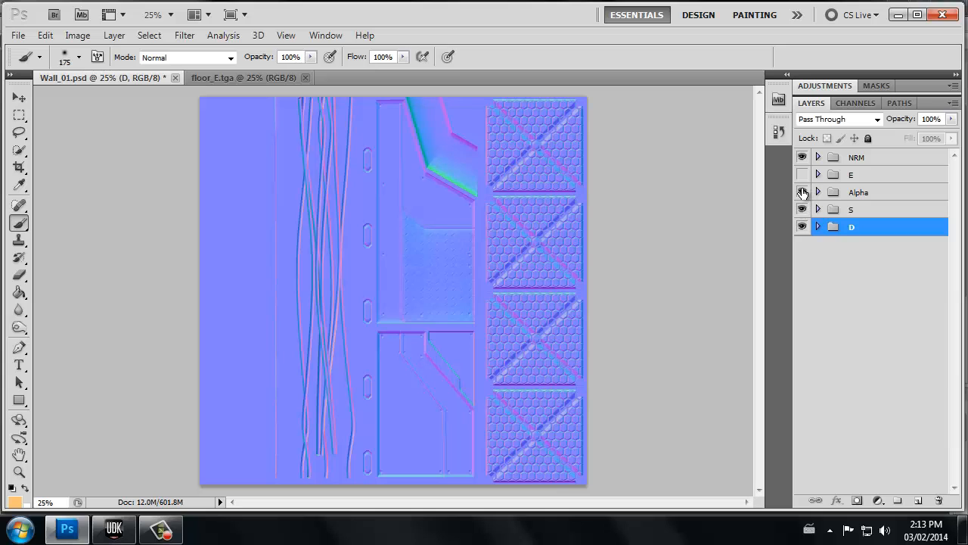
pyautogui.click(802, 155)
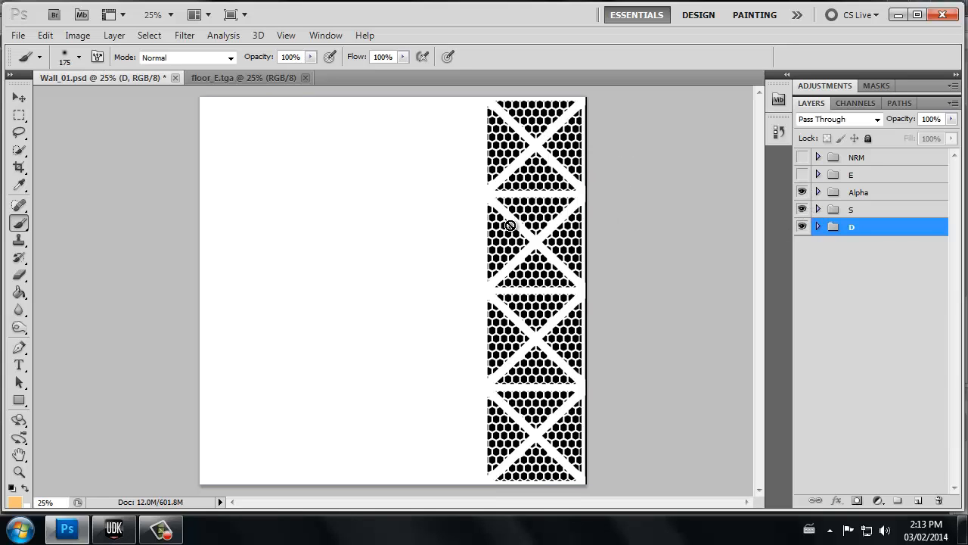
pyautogui.click(801, 174)
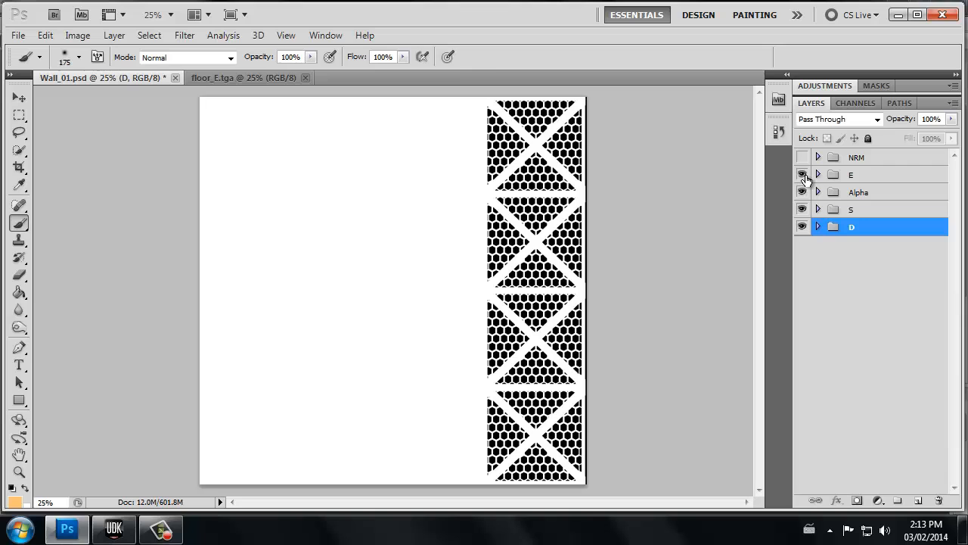
pyautogui.click(802, 176)
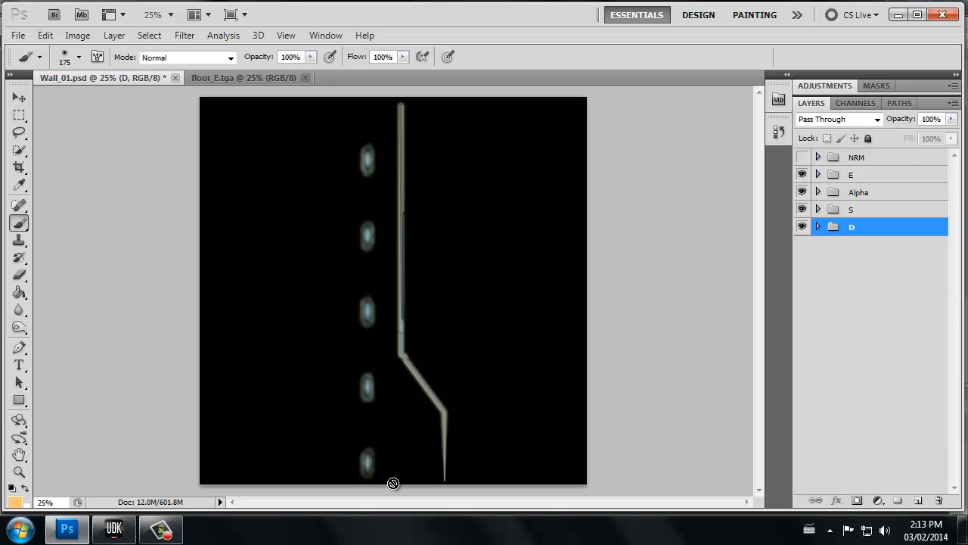
pyautogui.click(112, 528)
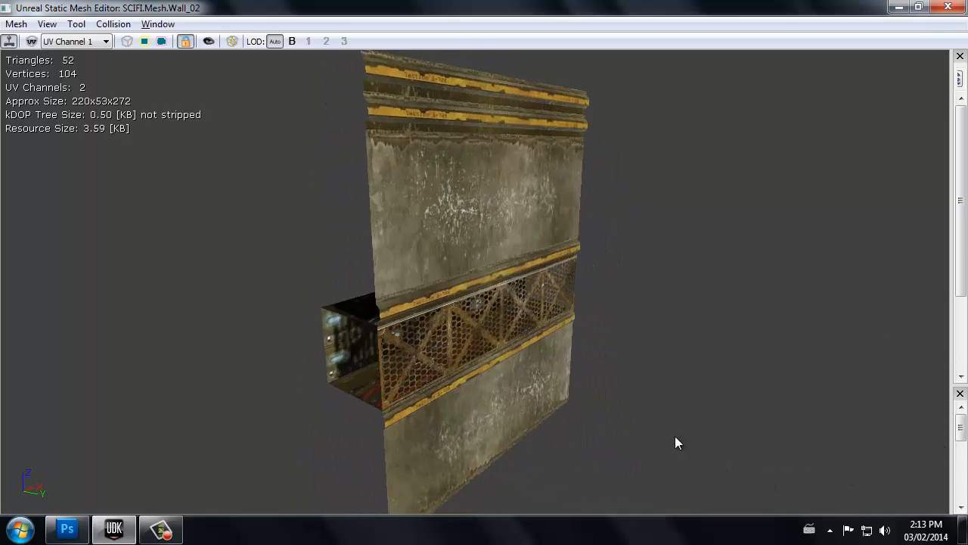
pyautogui.click(66, 527)
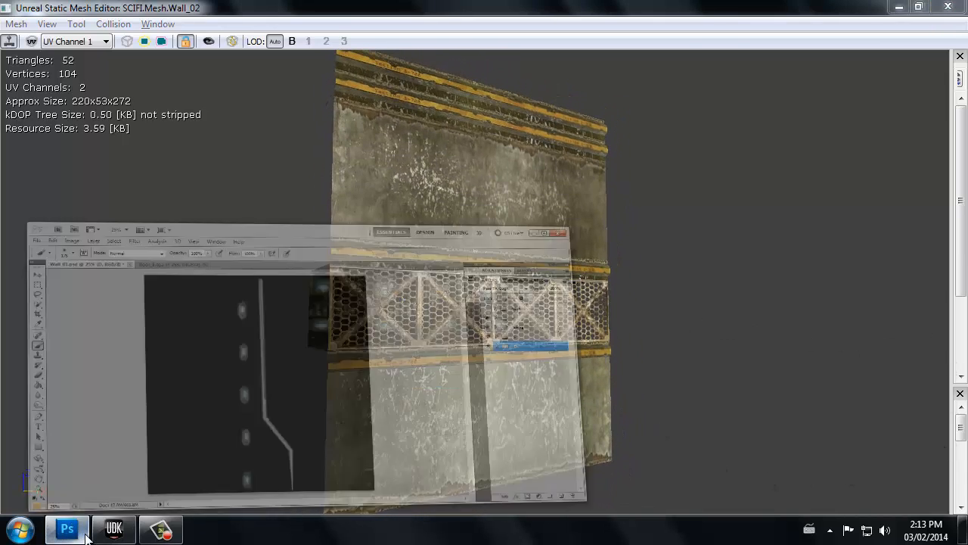
pyautogui.click(66, 526)
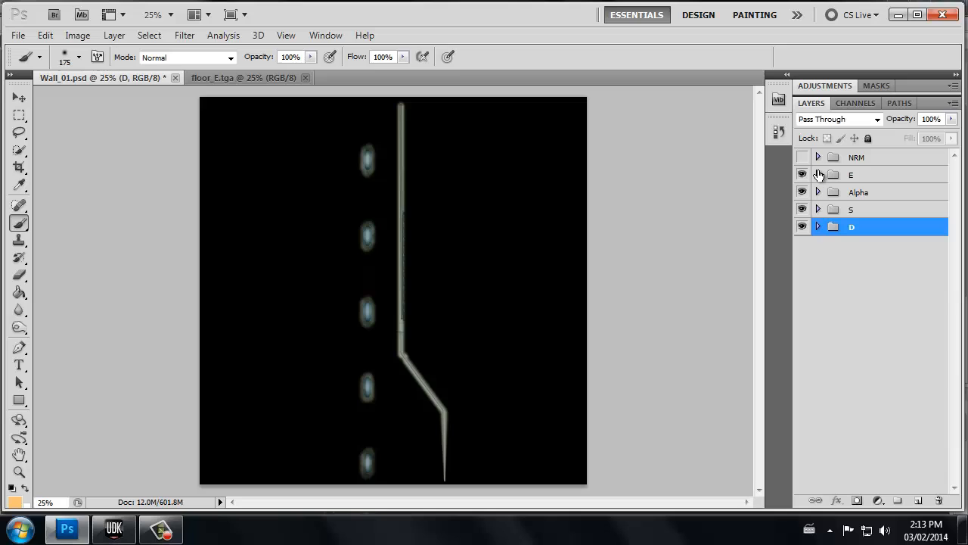
pyautogui.moveTo(814, 178)
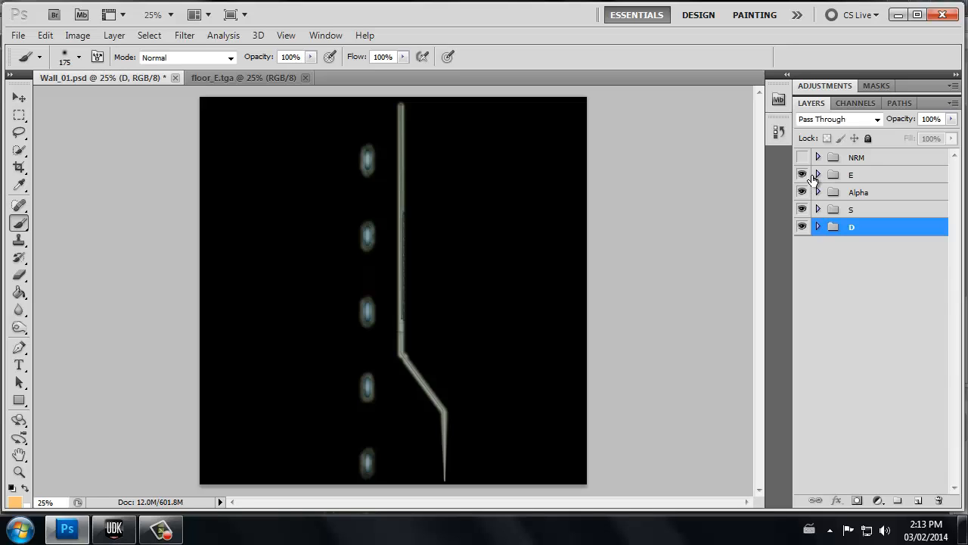
# Hide the emissive, alpha and S groups so only the diffuse D group shows.
pyautogui.click(801, 174)
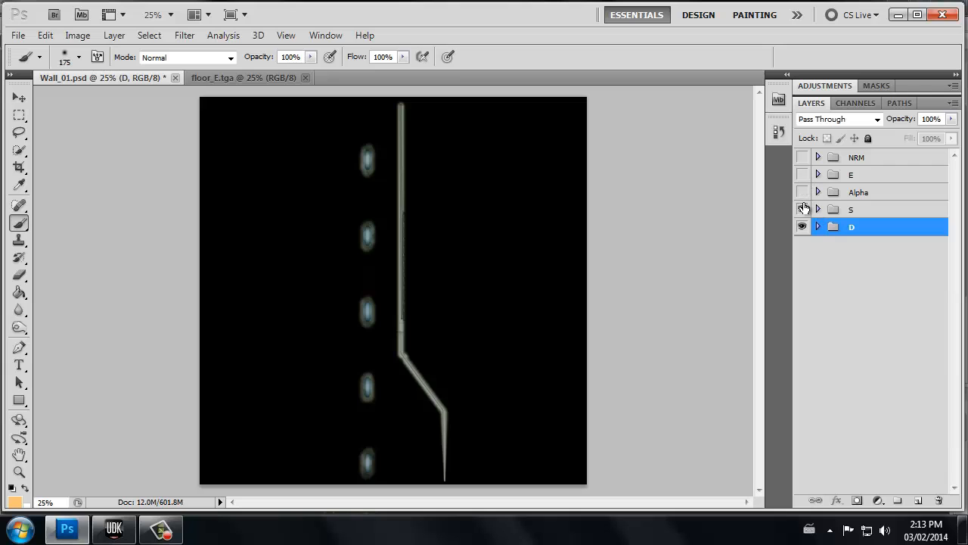
pyautogui.click(801, 227)
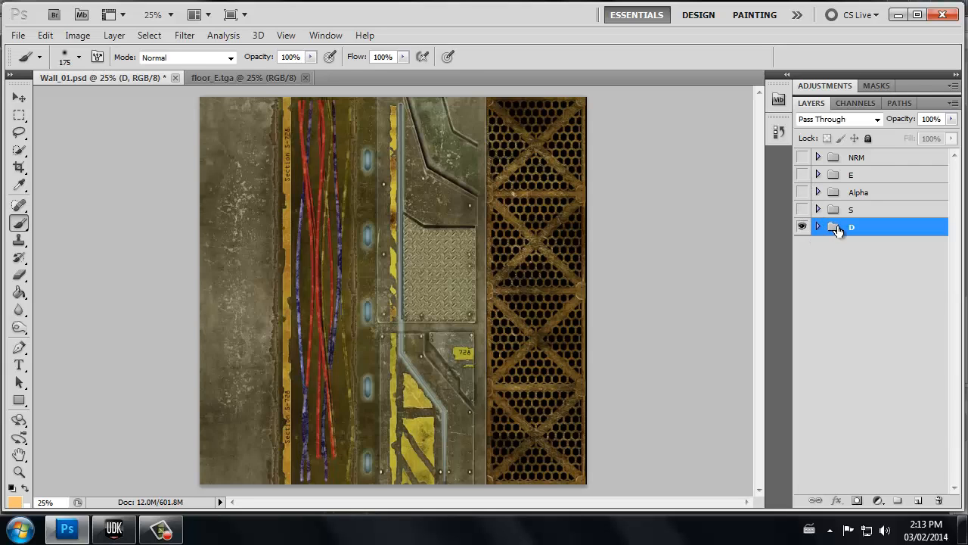
pyautogui.moveTo(833, 227)
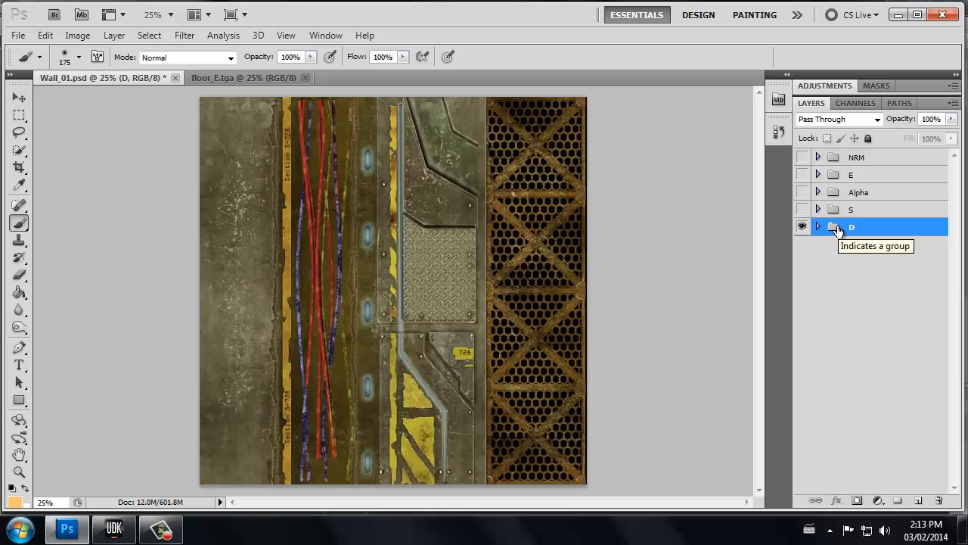
pyautogui.moveTo(854, 235)
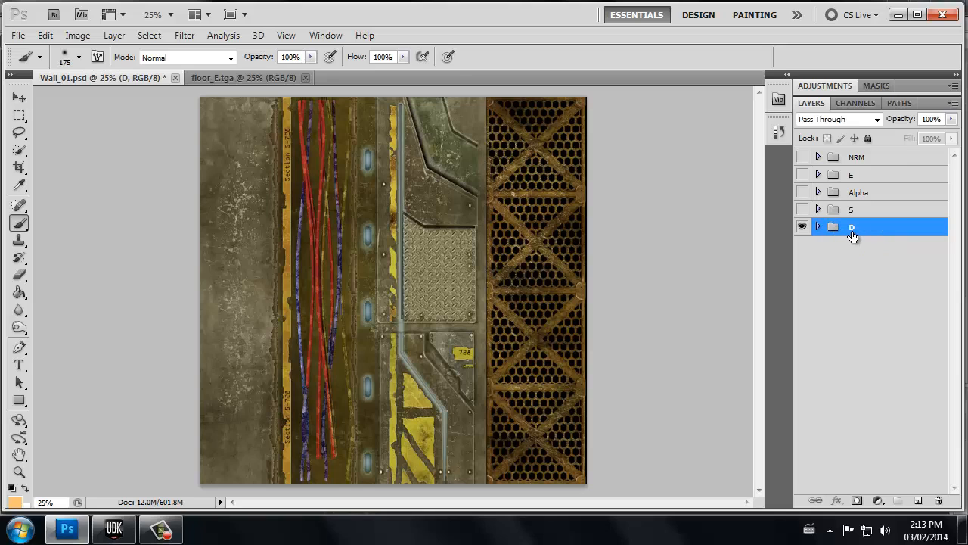
pyautogui.moveTo(854, 219)
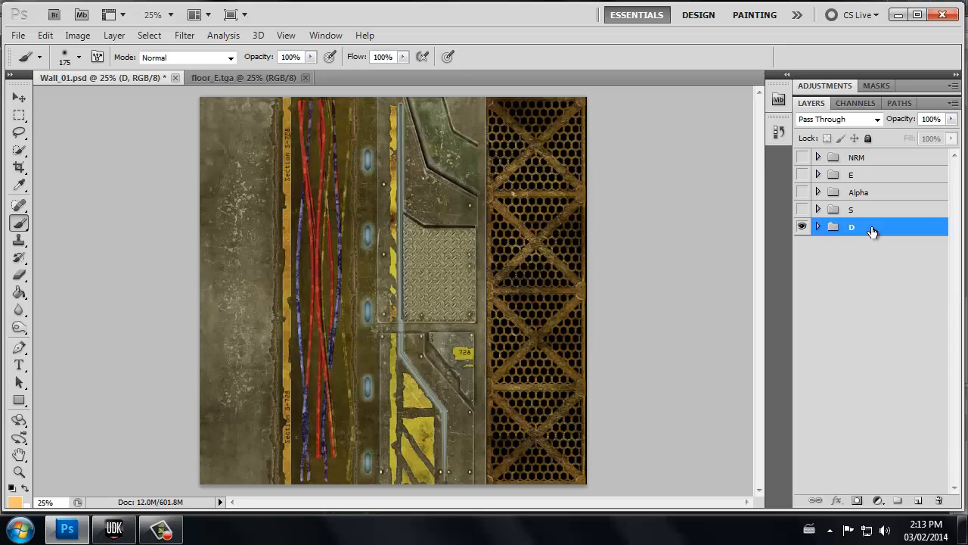
pyautogui.moveTo(829, 292)
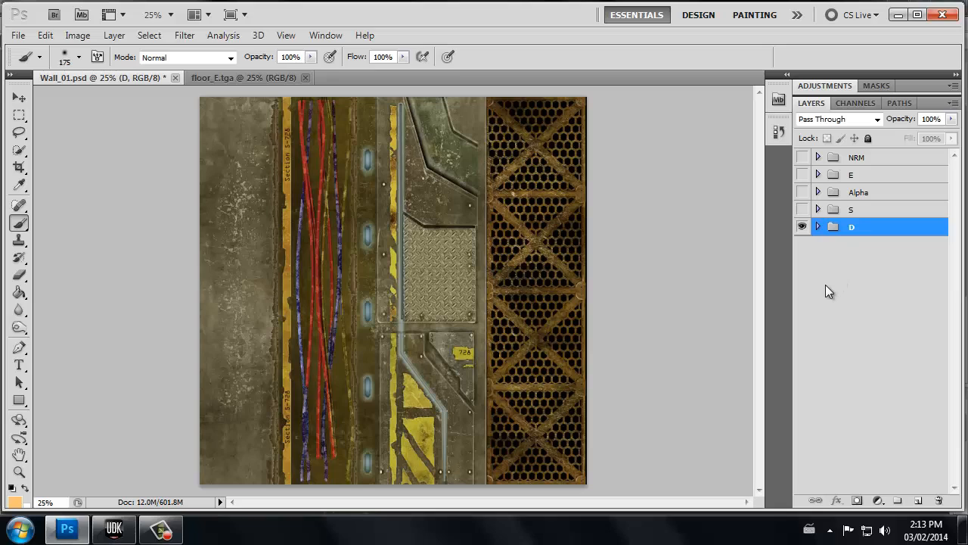
pyautogui.moveTo(822, 296)
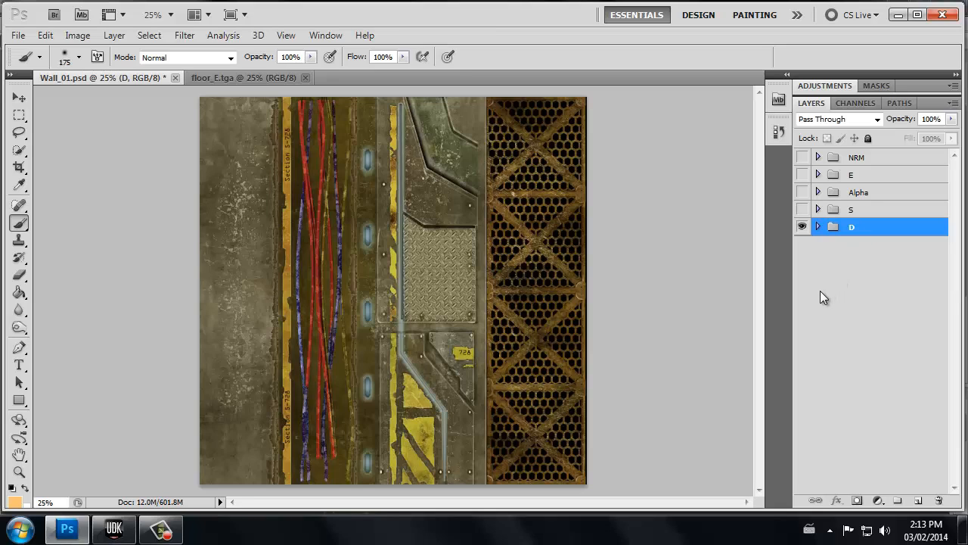
pyautogui.moveTo(820, 304)
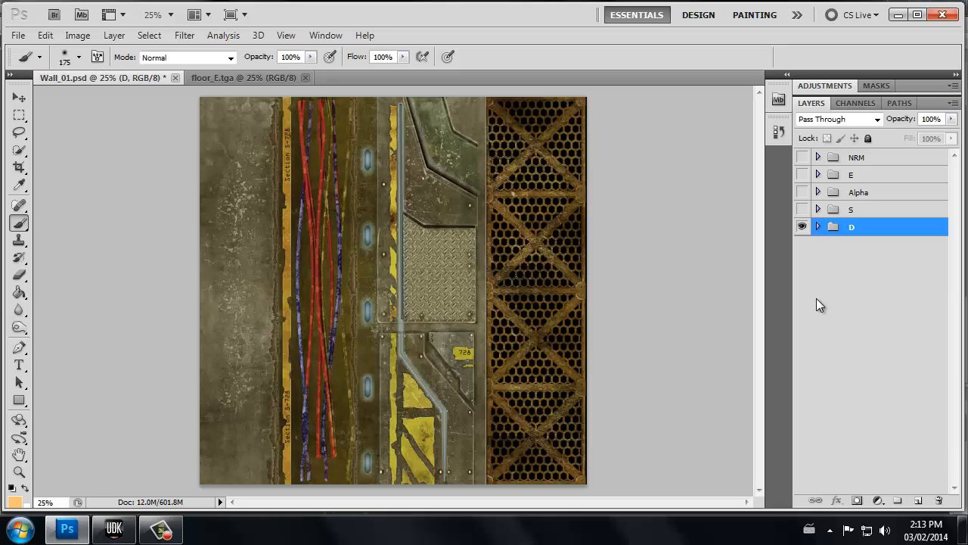
pyautogui.moveTo(814, 257)
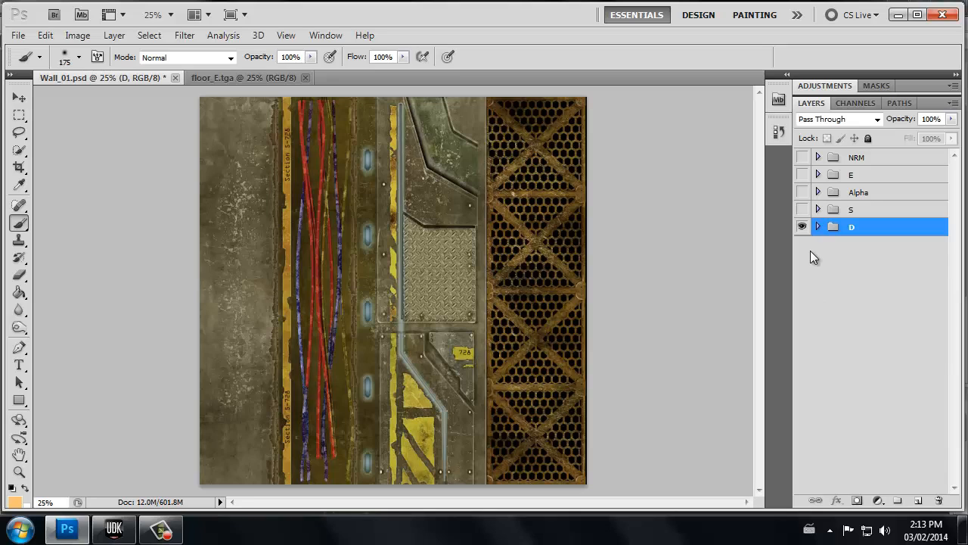
# Show the S specular group in place of the diffuse and expand it to reveal its layers.
pyautogui.click(802, 209)
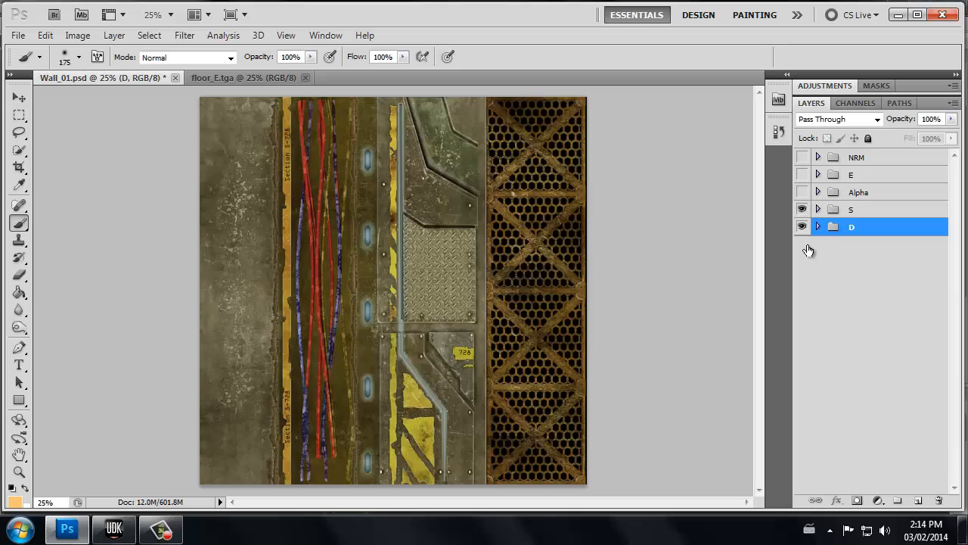
pyautogui.click(802, 208)
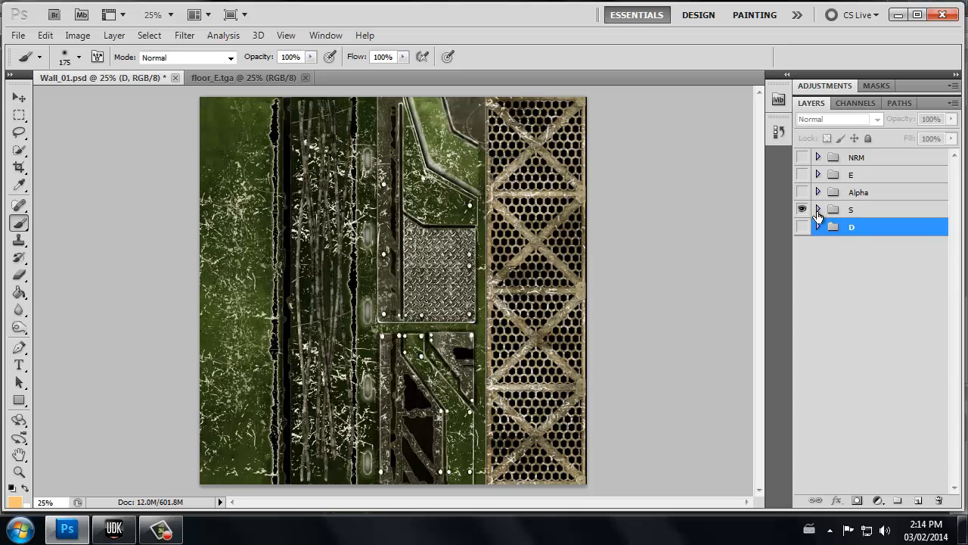
pyautogui.click(817, 209)
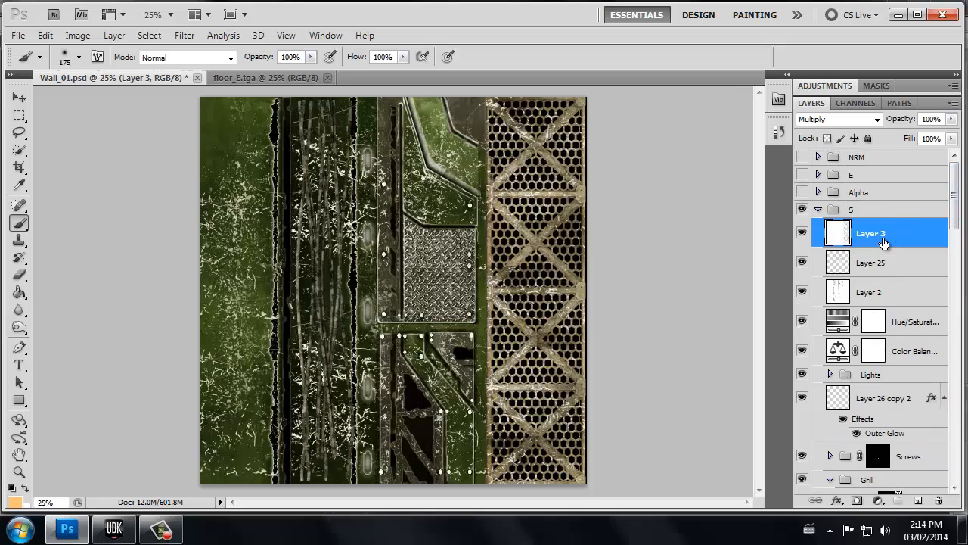
pyautogui.moveTo(871, 244)
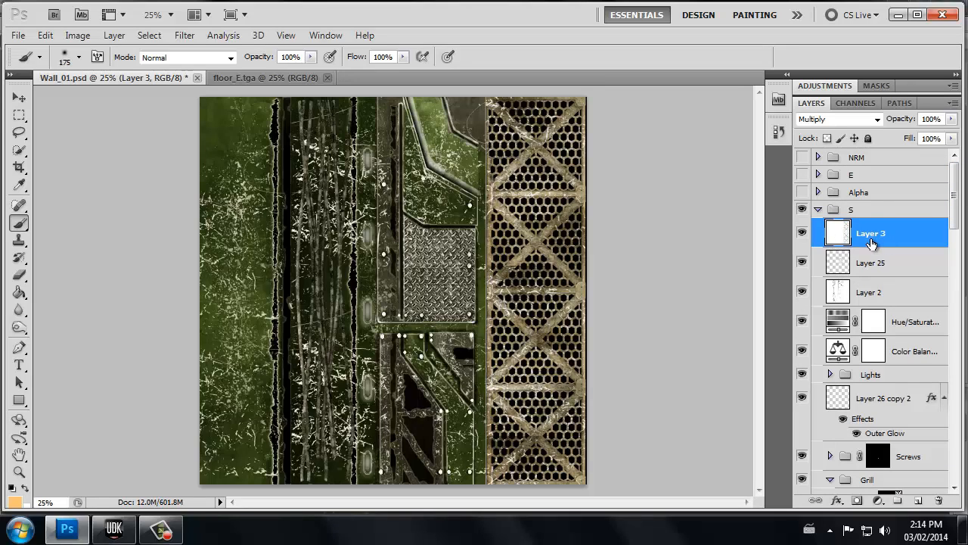
pyautogui.moveTo(868, 239)
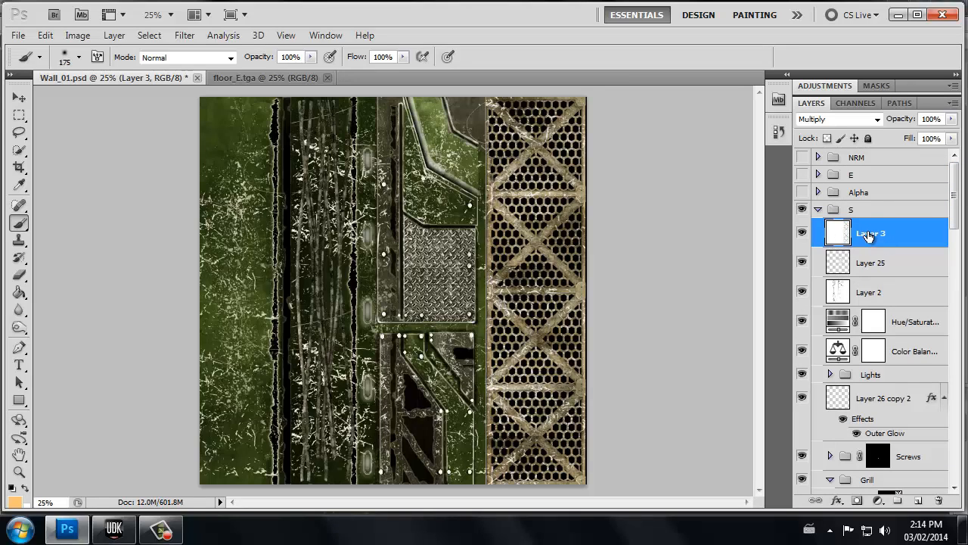
pyautogui.moveTo(885, 254)
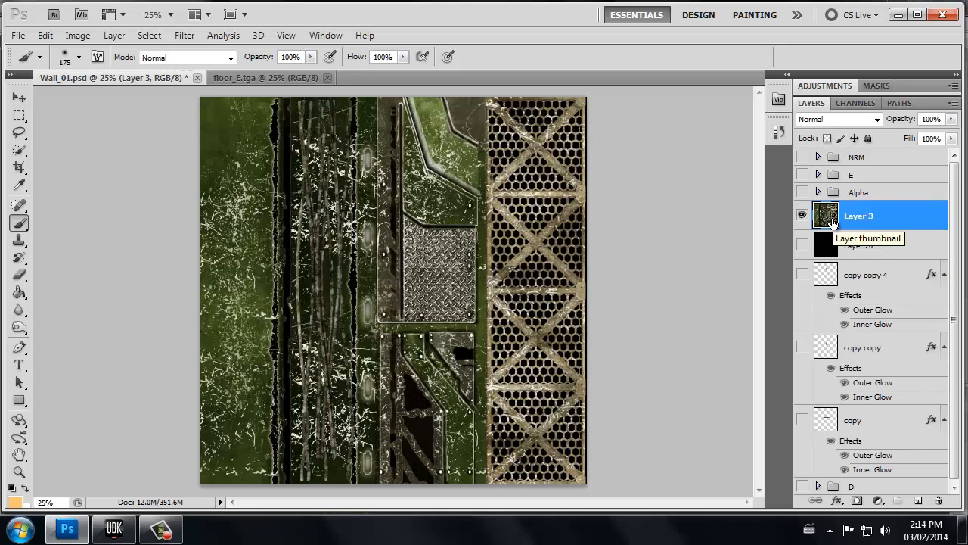
pyautogui.moveTo(850, 139)
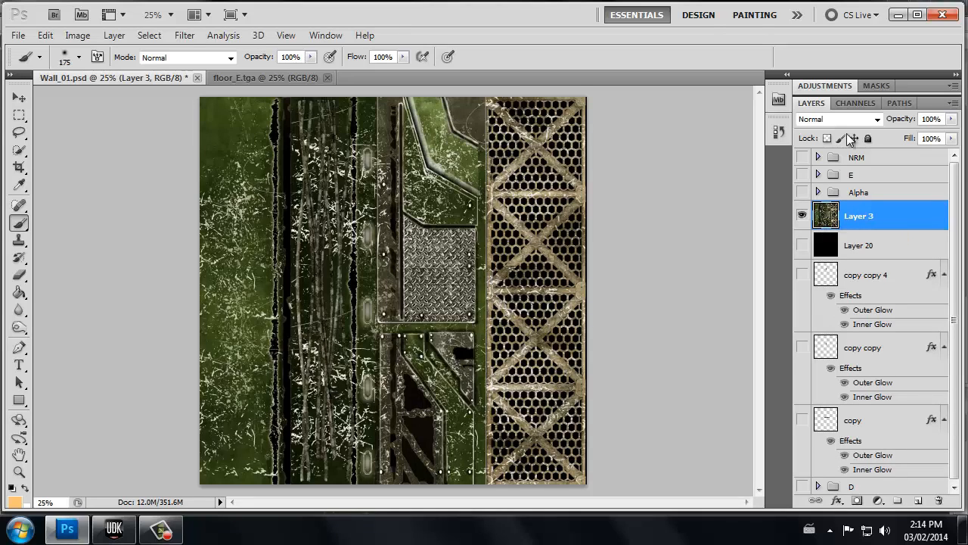
# Check the merged texture's red channel, then make the Alpha mask and emissive E groups visible.
pyautogui.click(856, 103)
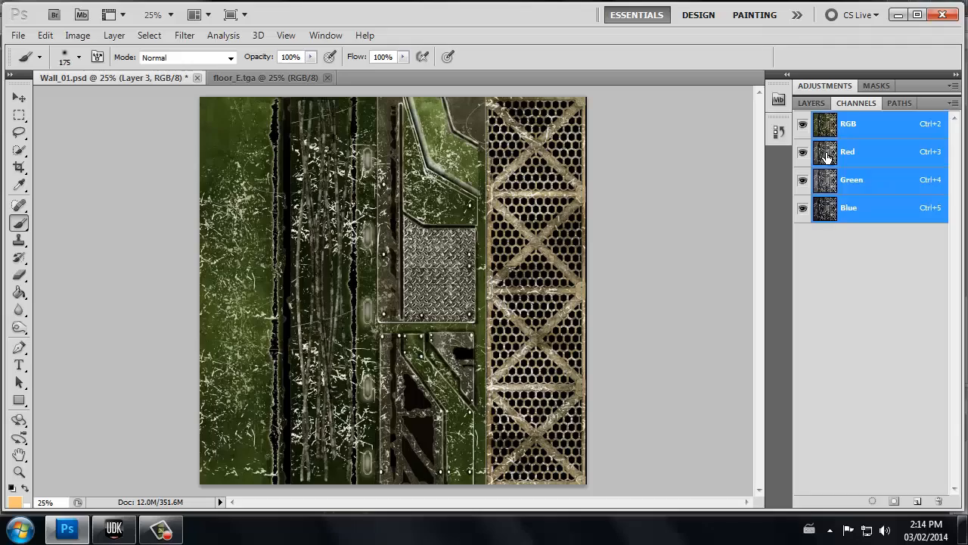
pyautogui.click(847, 151)
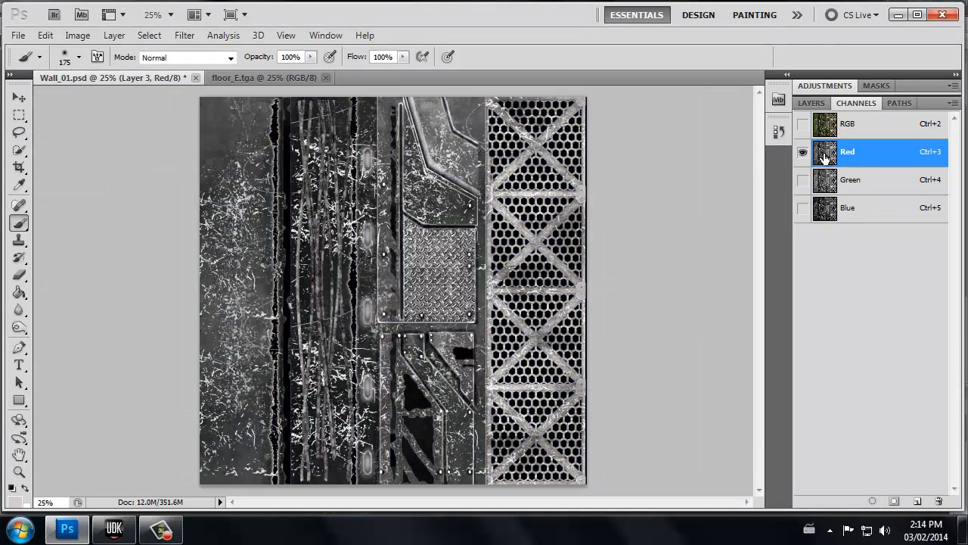
pyautogui.moveTo(826, 182)
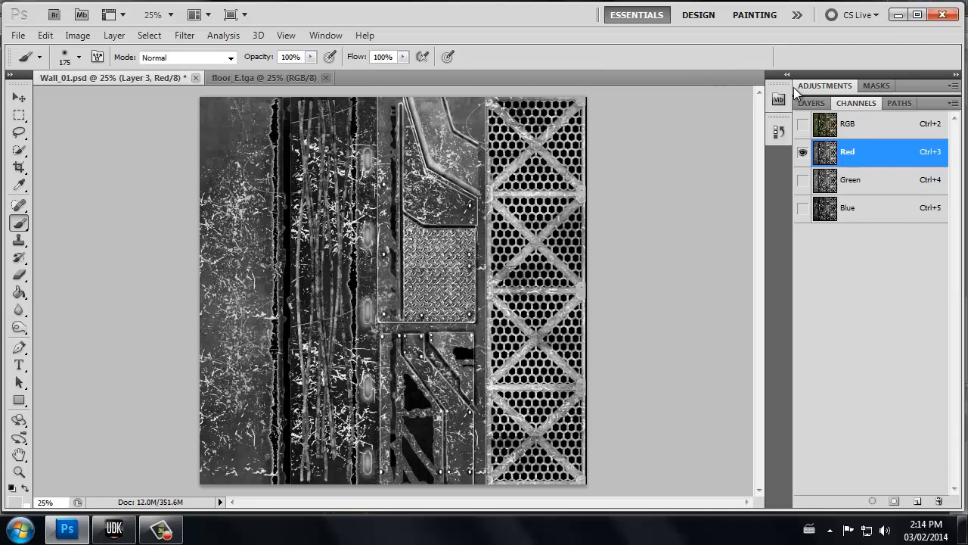
pyautogui.click(811, 103)
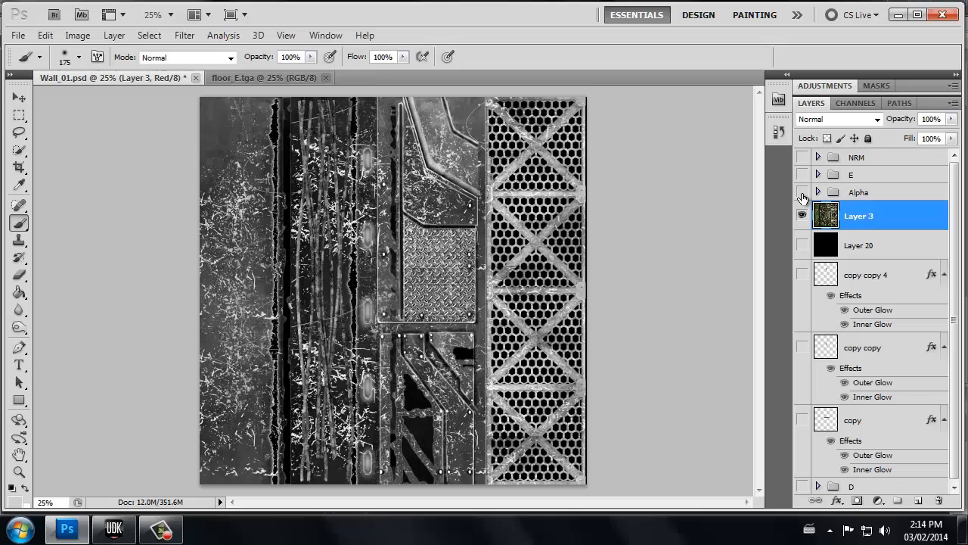
pyautogui.click(877, 499)
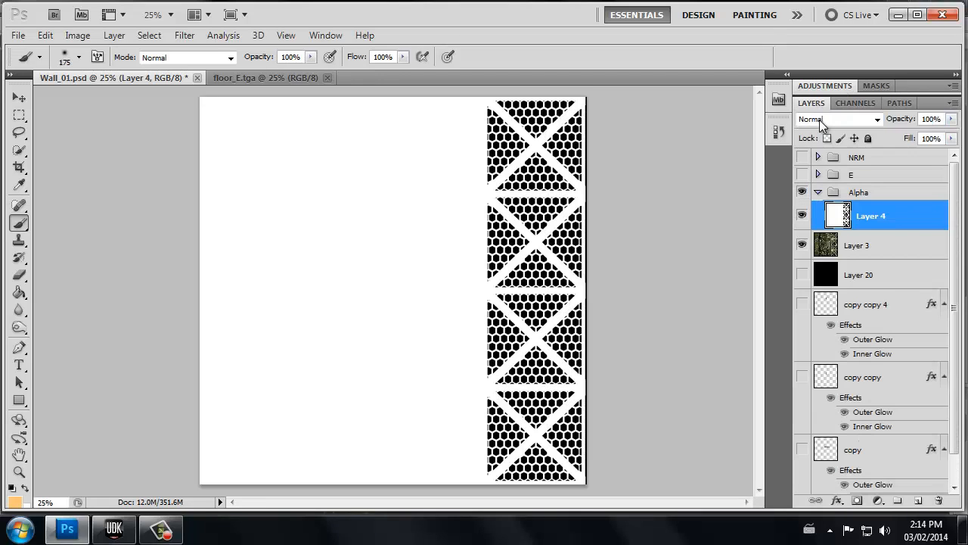
pyautogui.click(802, 174)
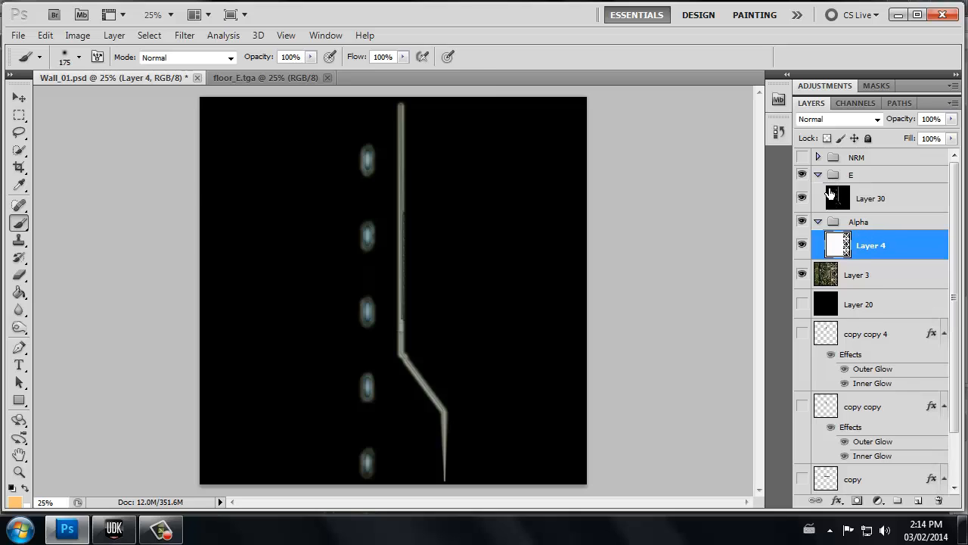
# Select emissive Layer 30 and view its green and blue channels before returning to the layer list.
pyautogui.click(870, 198)
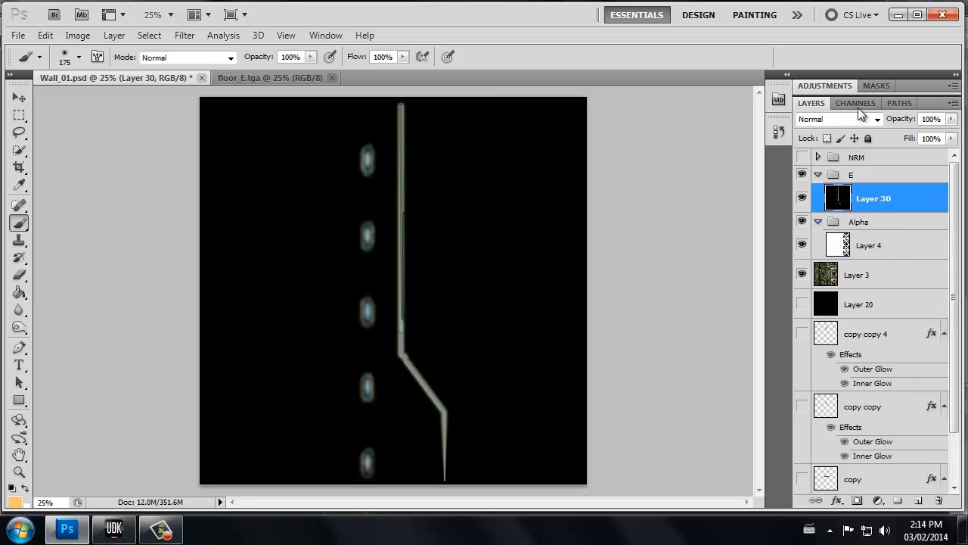
pyautogui.click(856, 103)
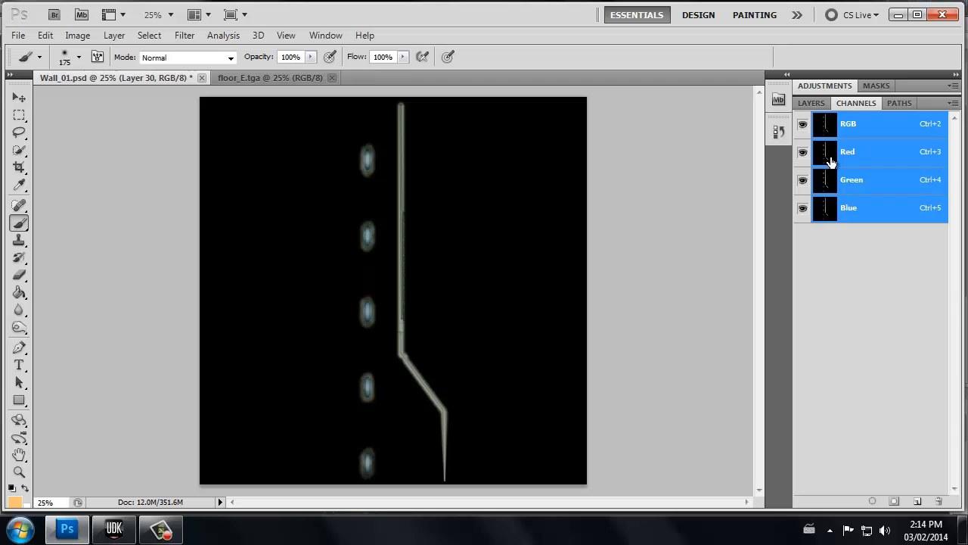
pyautogui.click(850, 179)
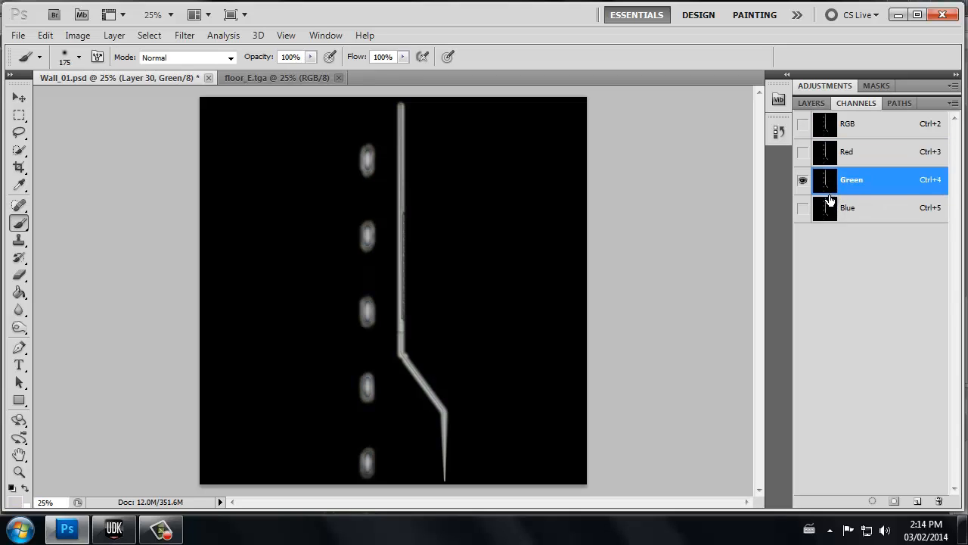
pyautogui.click(849, 207)
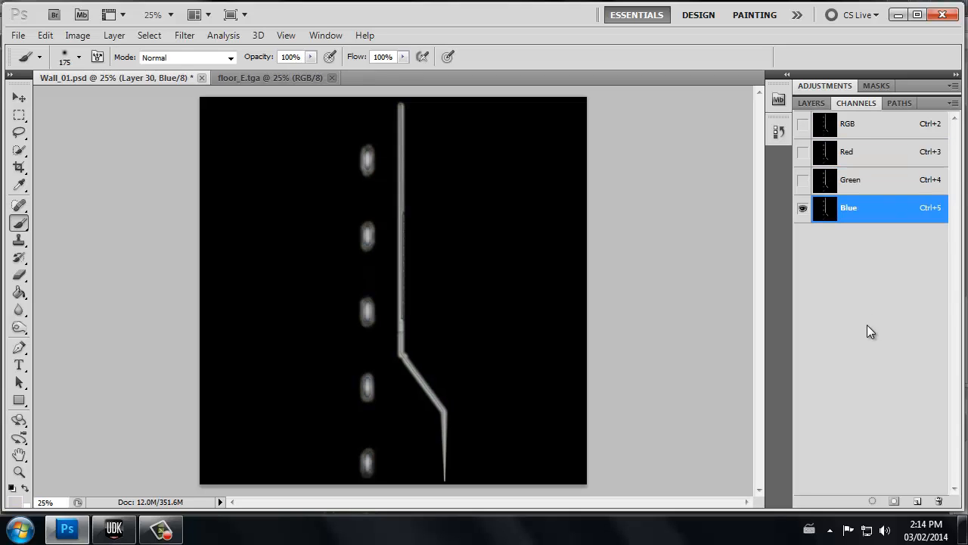
pyautogui.click(811, 103)
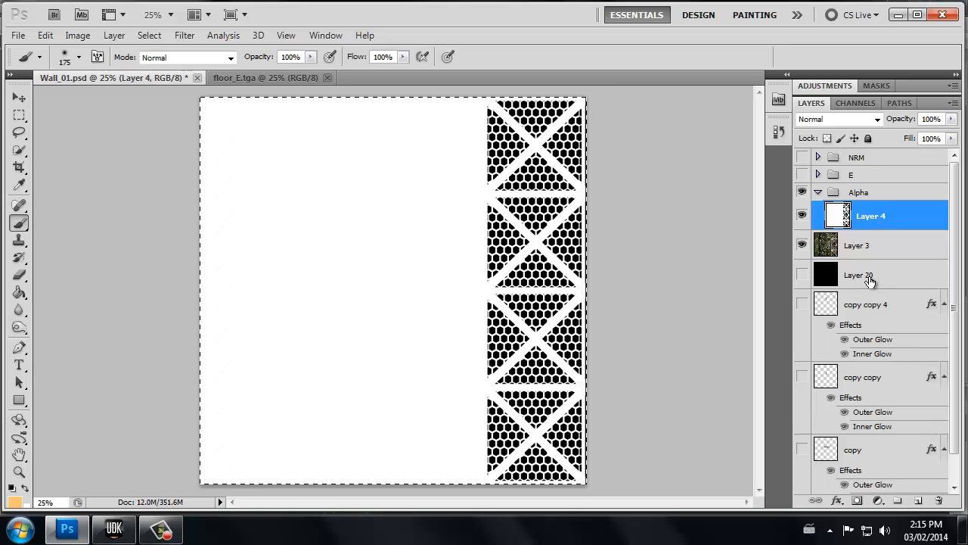
pyautogui.moveTo(844, 239)
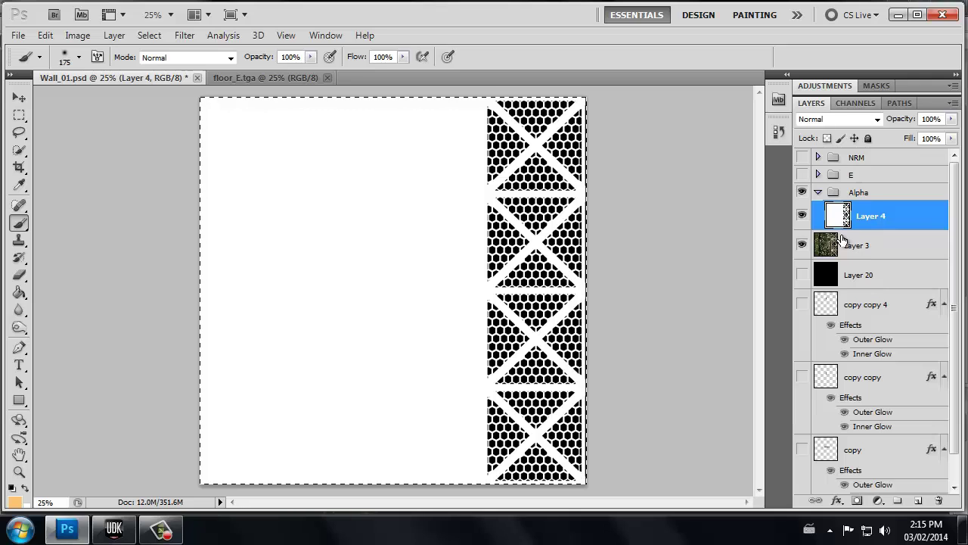
# Hide the Alpha group and step through Layer 3's red, green and blue channels, ending on blue.
pyautogui.click(859, 245)
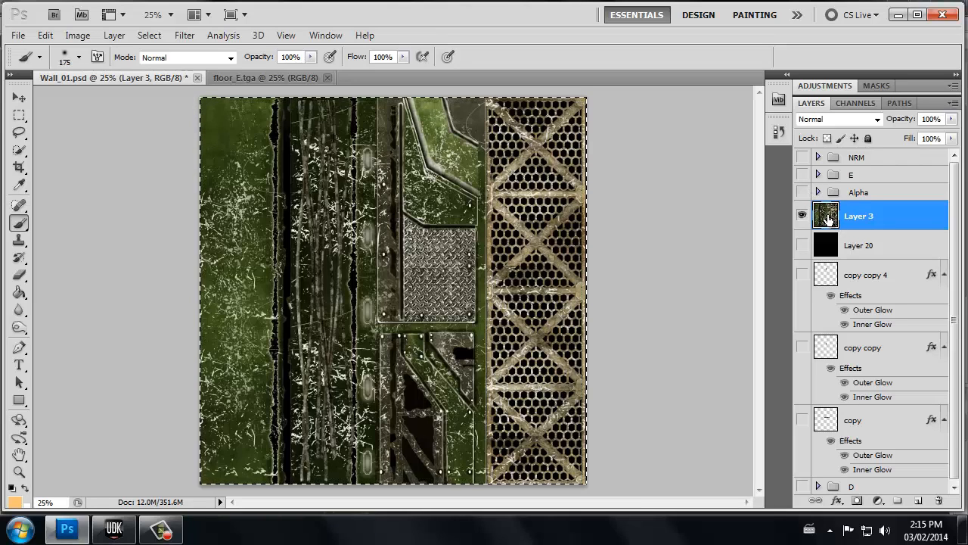
pyautogui.click(856, 103)
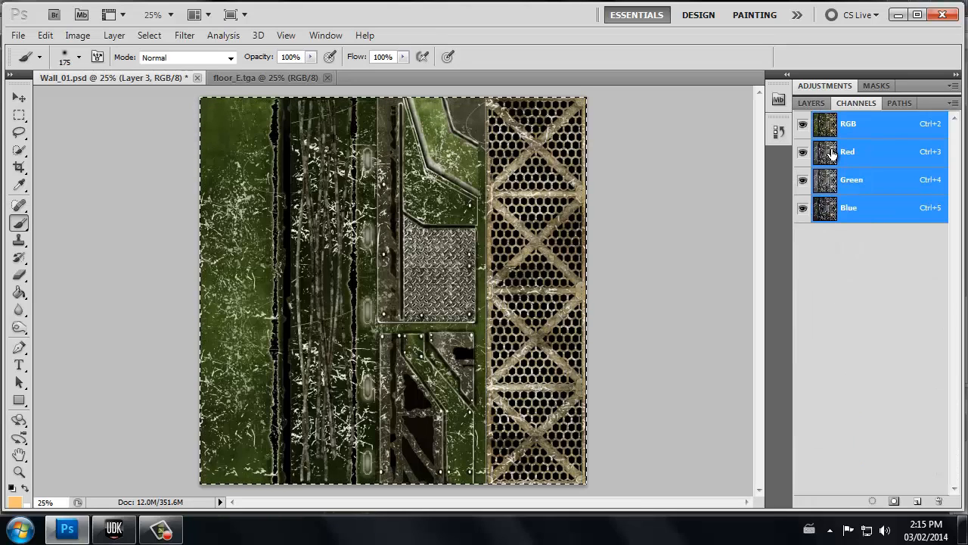
pyautogui.click(848, 151)
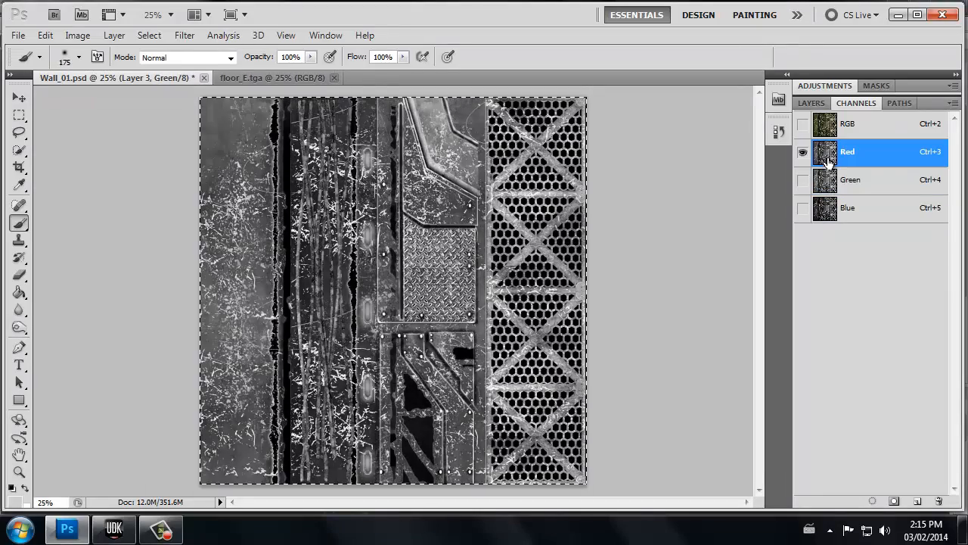
pyautogui.click(850, 179)
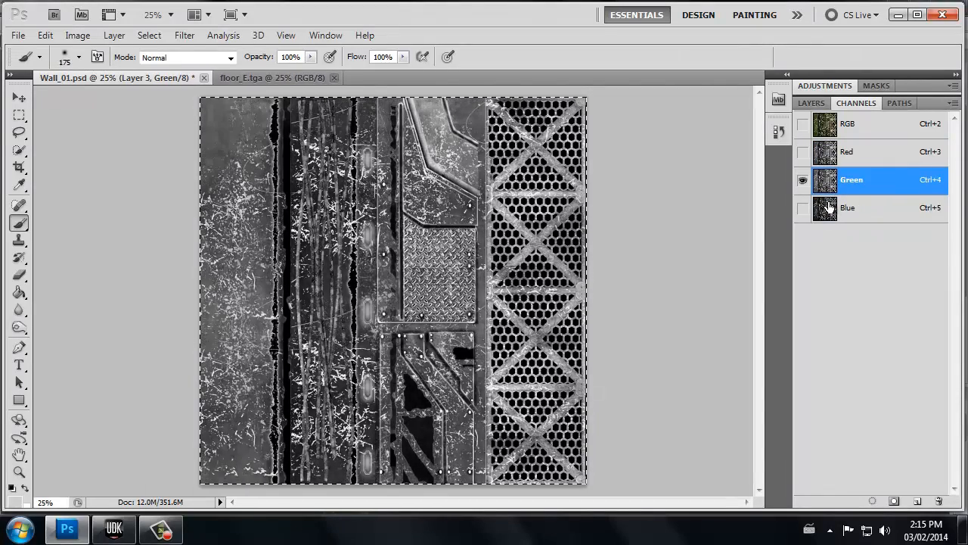
pyautogui.click(850, 207)
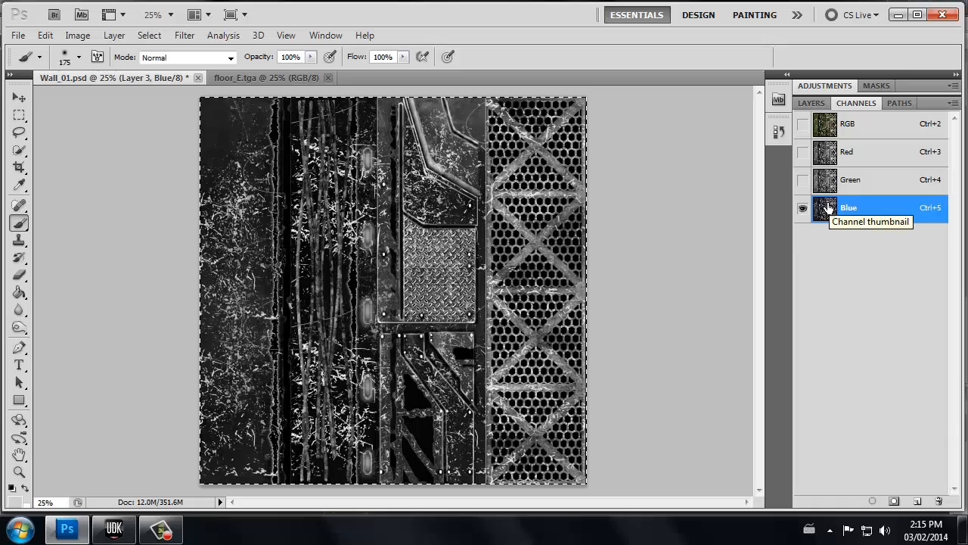
pyautogui.moveTo(847, 254)
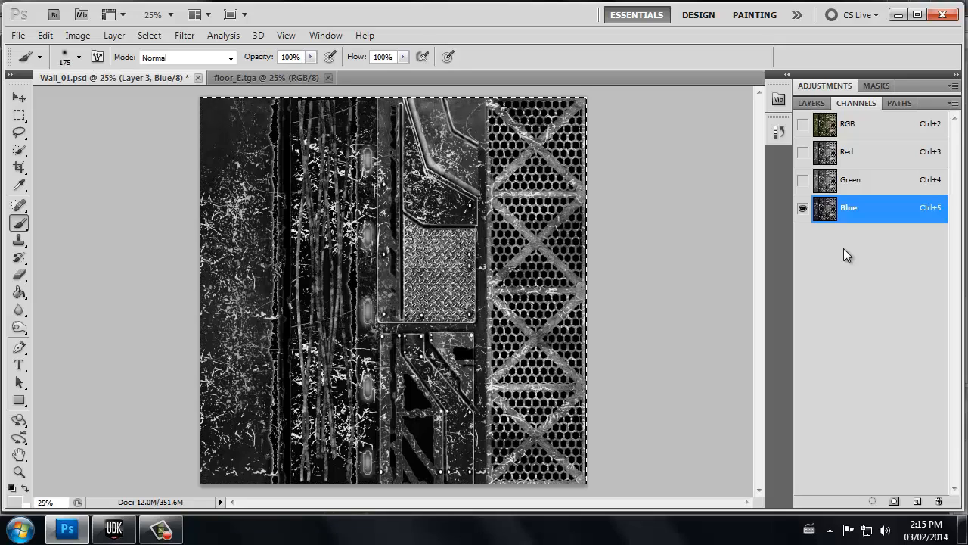
pyautogui.click(850, 180)
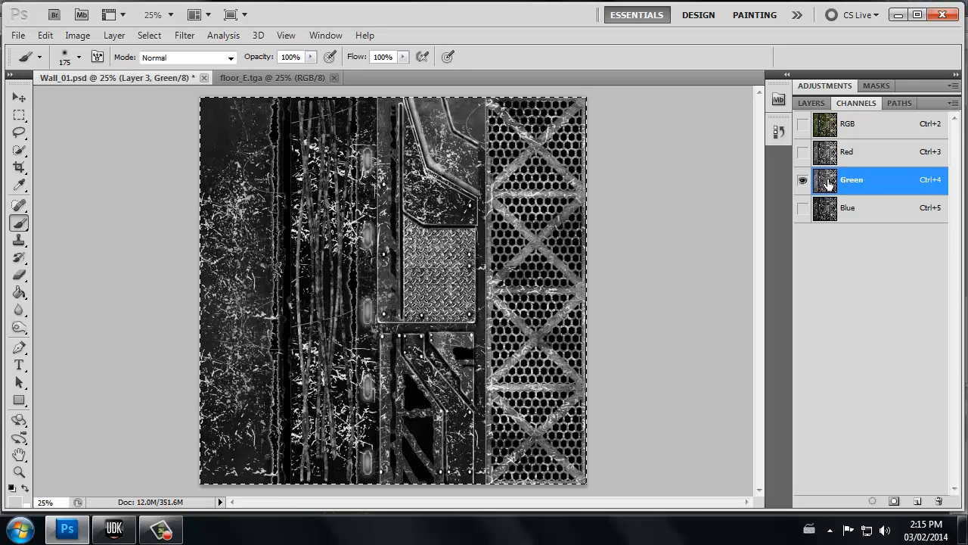
pyautogui.click(849, 208)
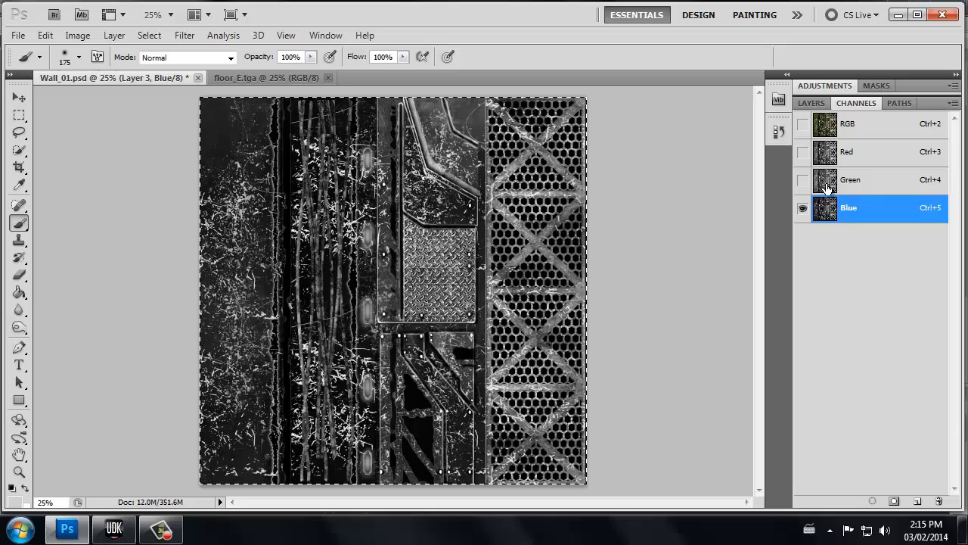
# View the green channel's mesh mask, then the red, then the blue channel alone before returning to layers.
pyautogui.click(851, 179)
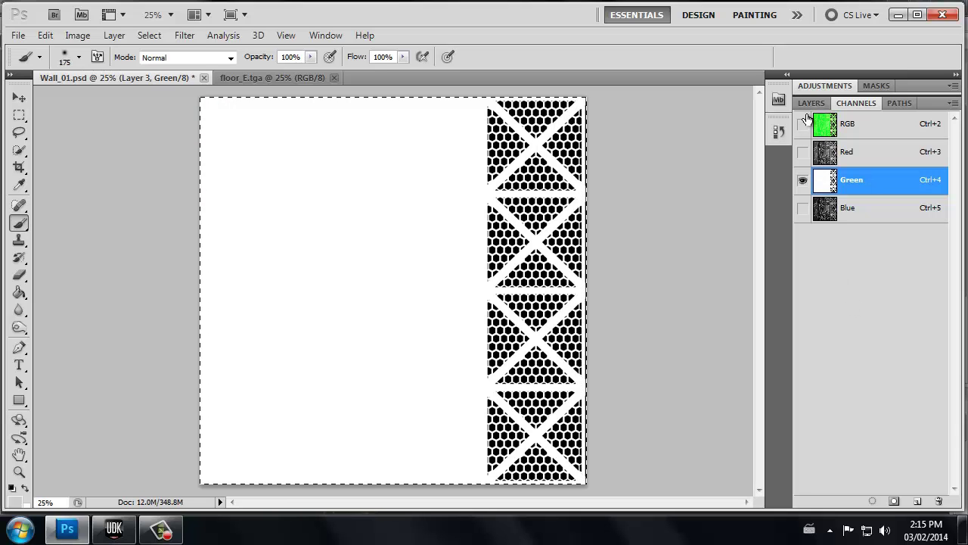
pyautogui.click(803, 124)
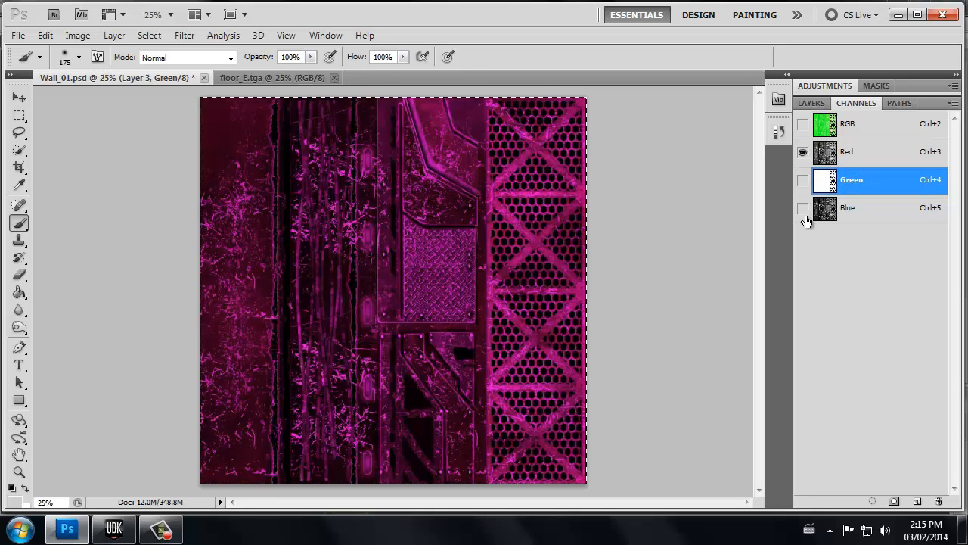
pyautogui.click(847, 151)
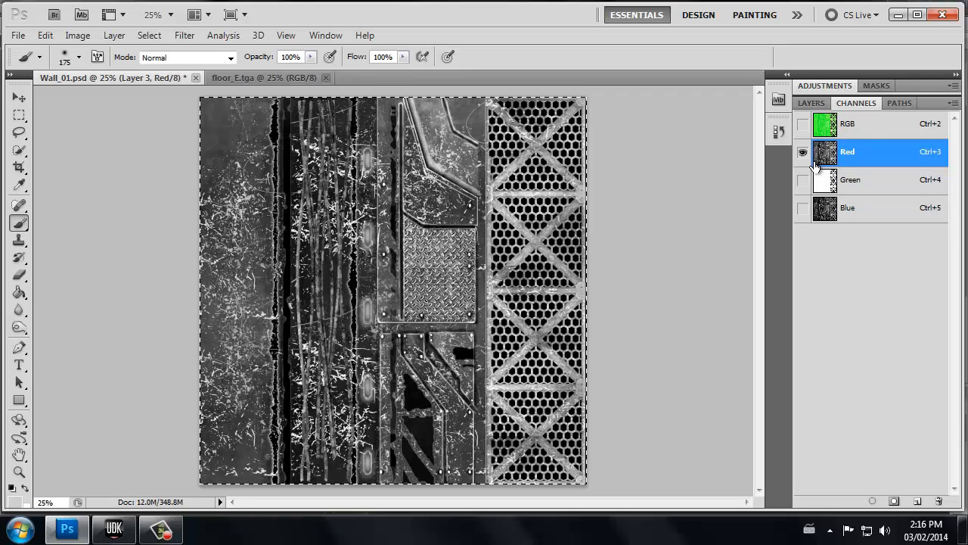
pyautogui.moveTo(825, 180)
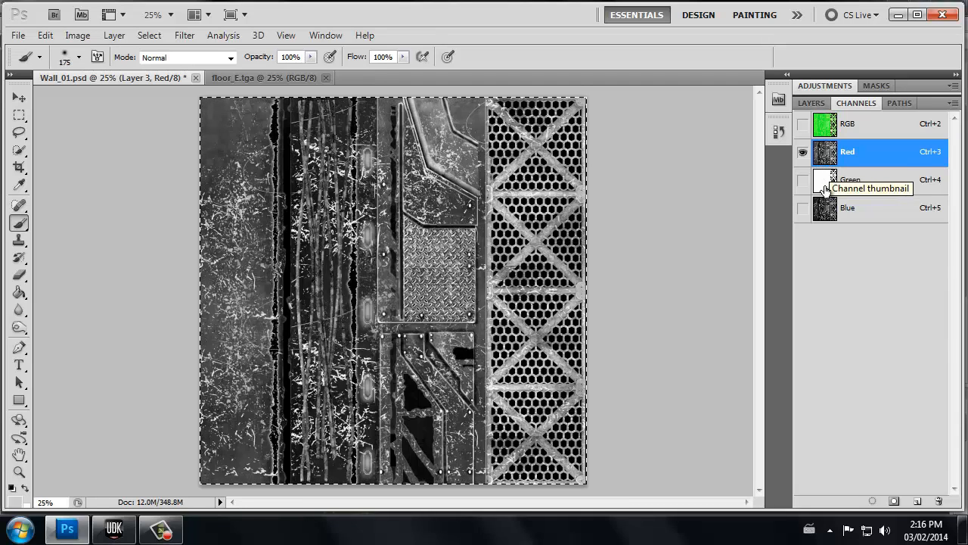
pyautogui.moveTo(868, 314)
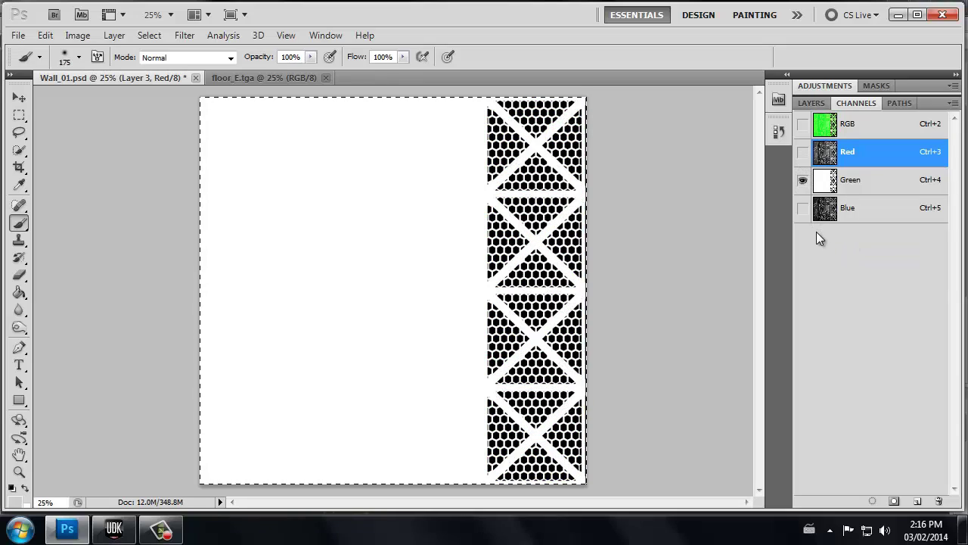
pyautogui.click(802, 209)
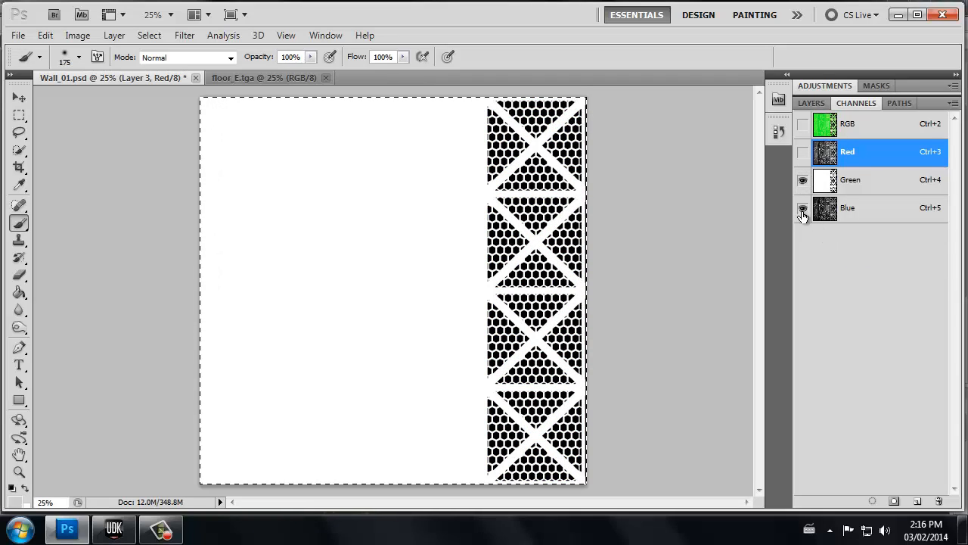
pyautogui.click(847, 207)
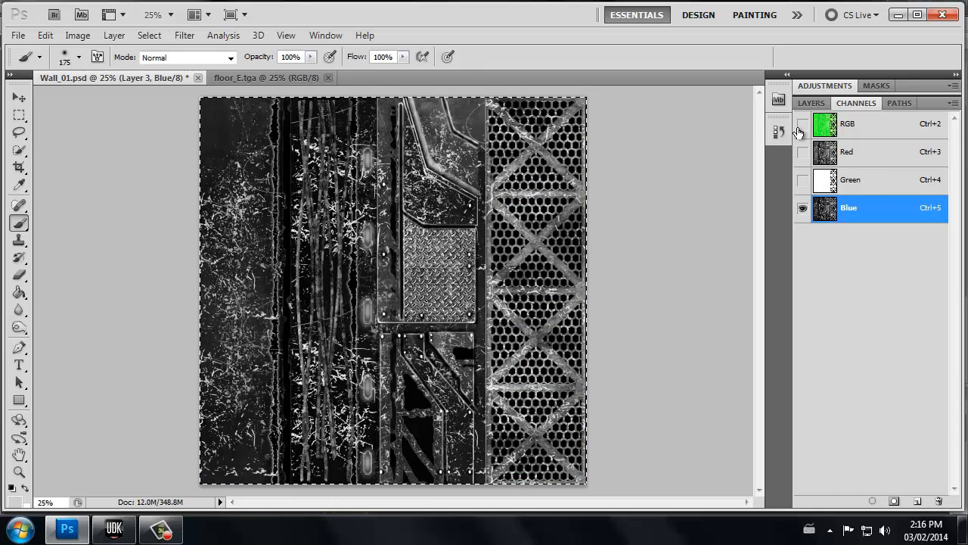
pyautogui.click(811, 102)
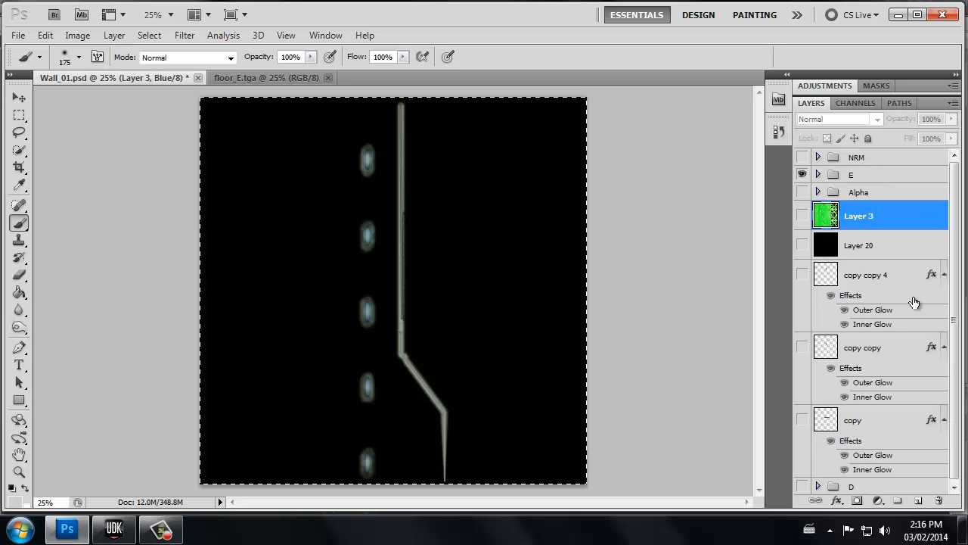
# Expand and hide the emissive E group, then show only Layer 3's blue channel.
pyautogui.click(817, 174)
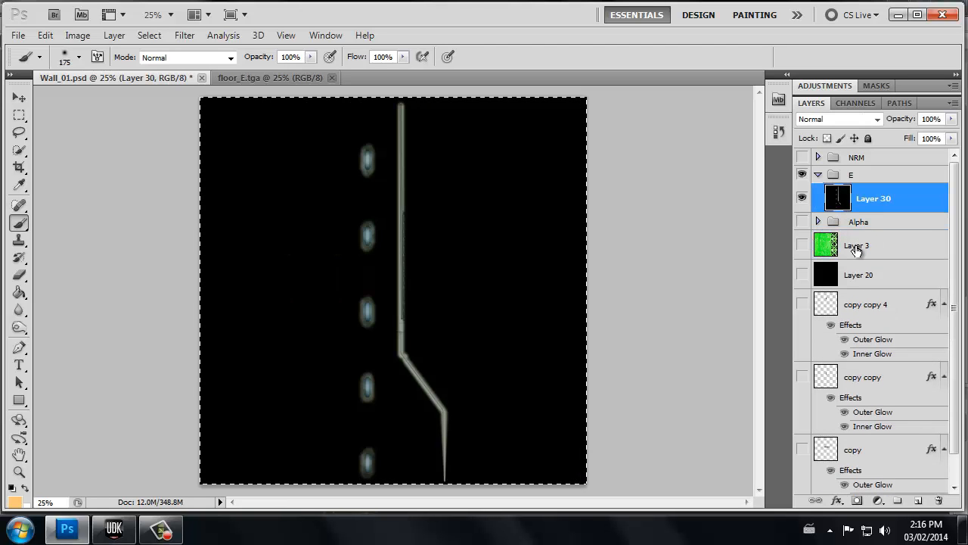
pyautogui.moveTo(853, 238)
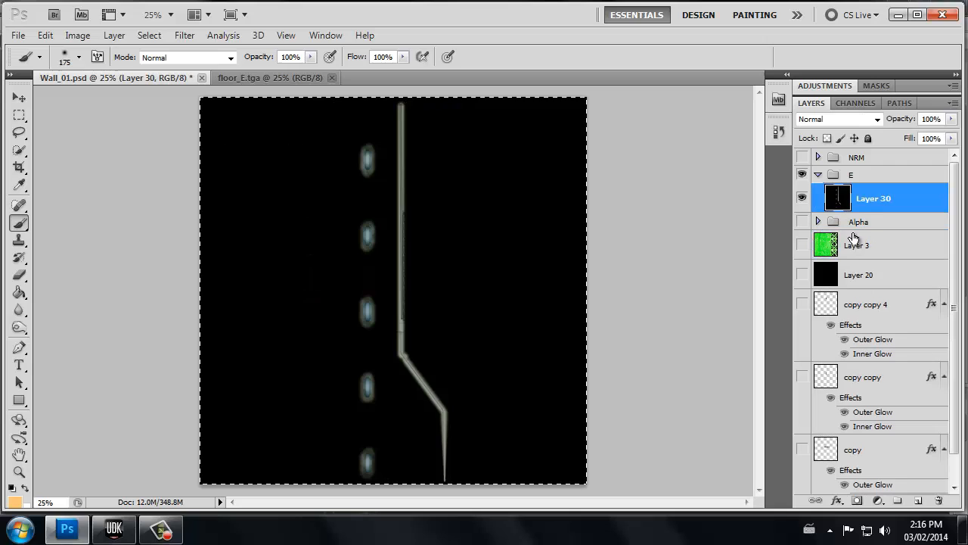
pyautogui.moveTo(853, 235)
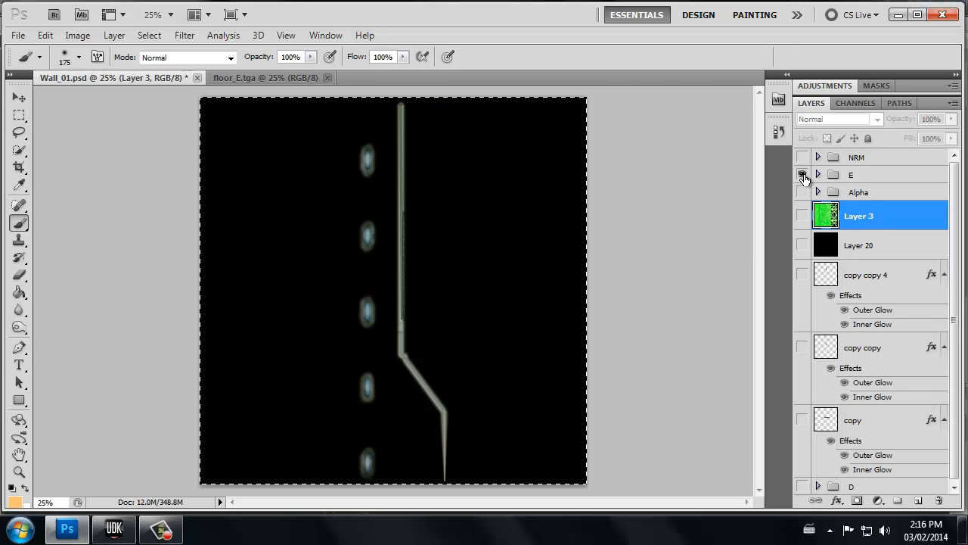
pyautogui.click(801, 215)
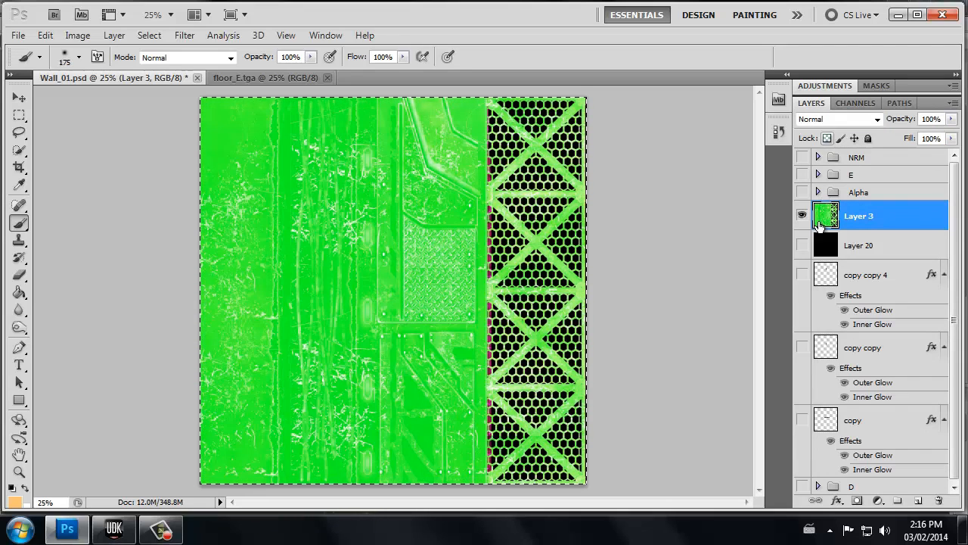
pyautogui.click(856, 103)
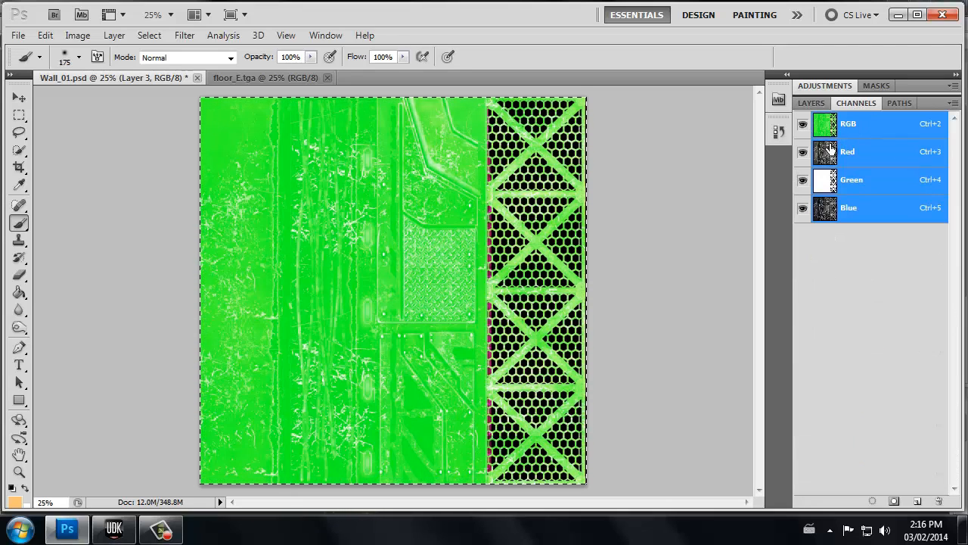
pyautogui.click(848, 208)
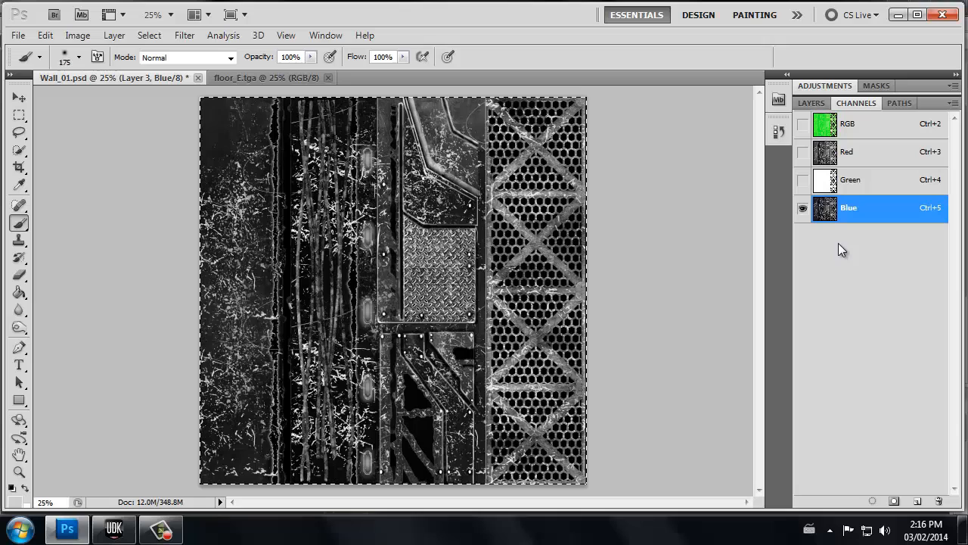
pyautogui.moveTo(850, 275)
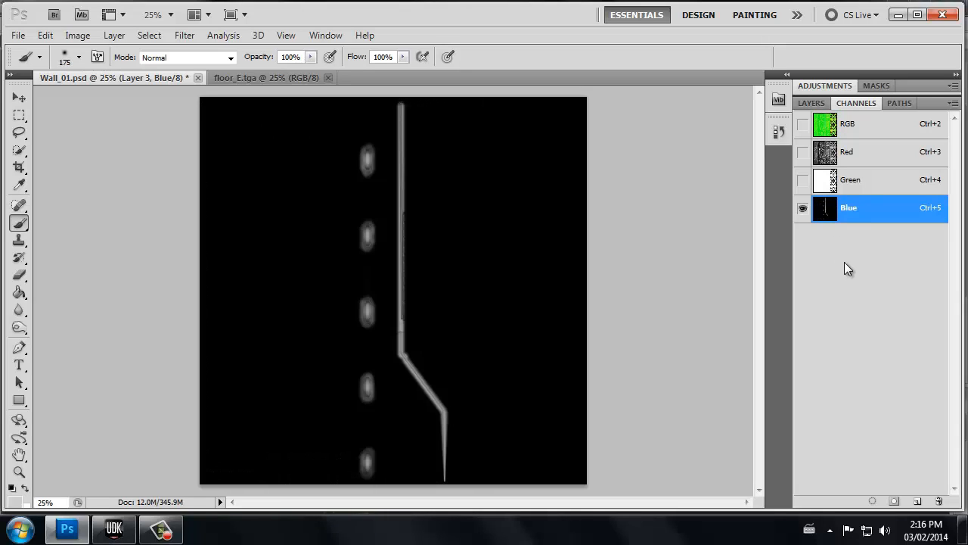
pyautogui.moveTo(732, 336)
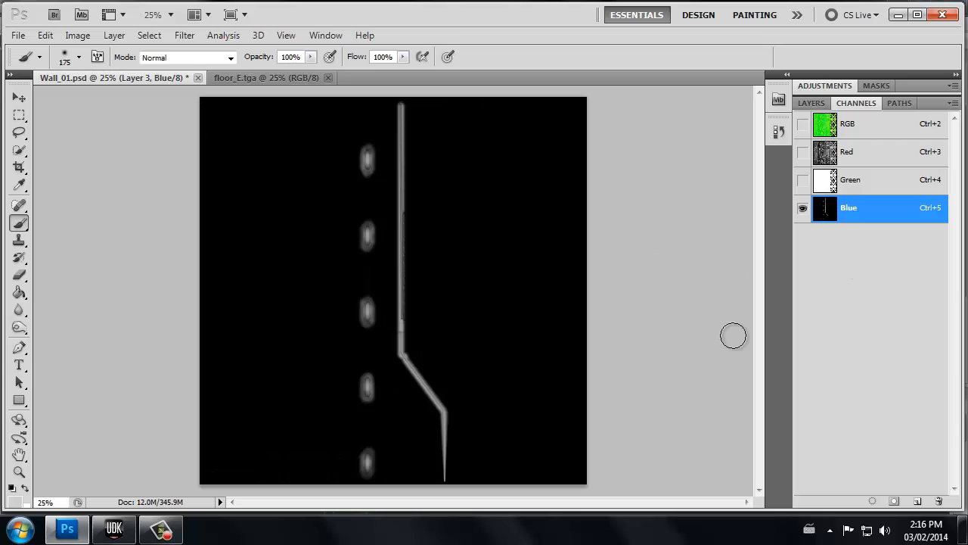
pyautogui.moveTo(487, 491)
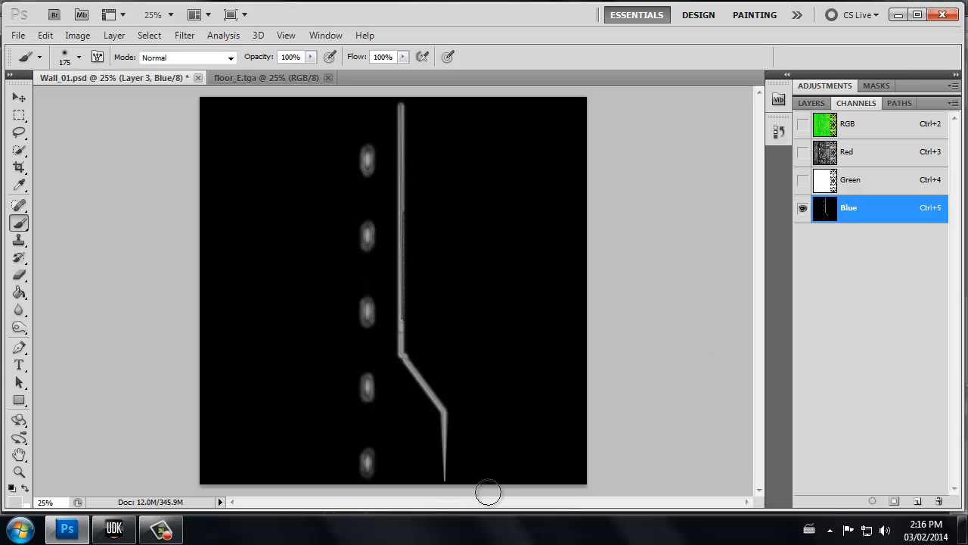
# Check the red, green and blue spec channels and the RGB composite, then switch over to the Unreal editor.
pyautogui.click(802, 151)
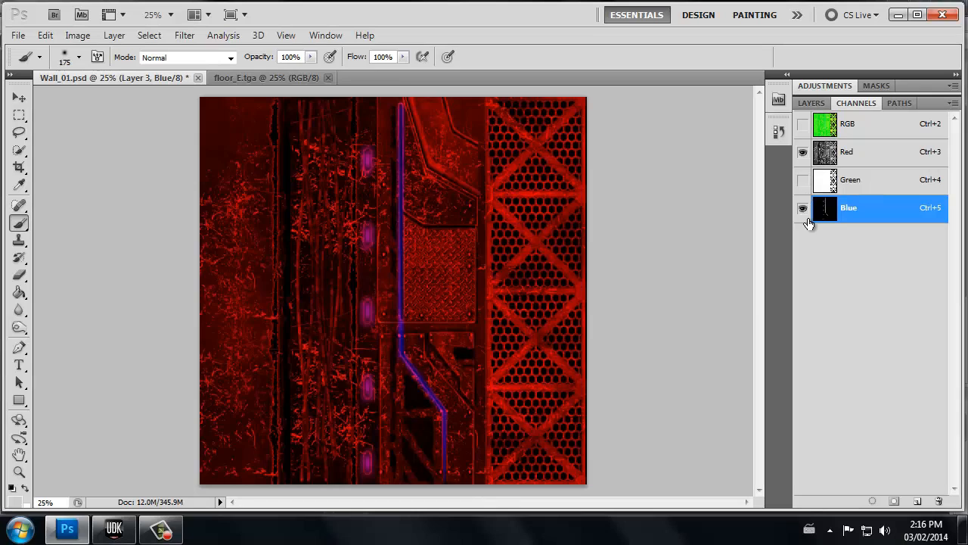
pyautogui.click(802, 151)
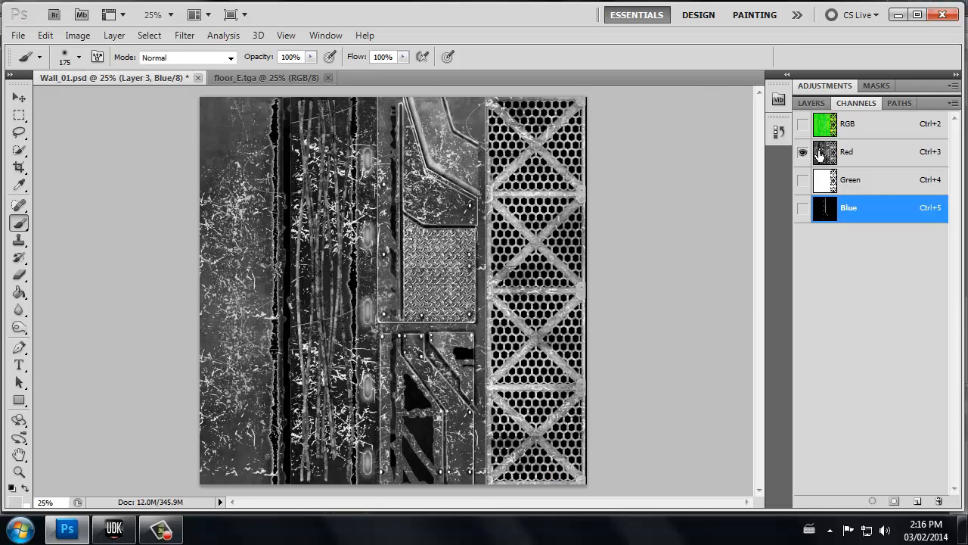
pyautogui.click(803, 179)
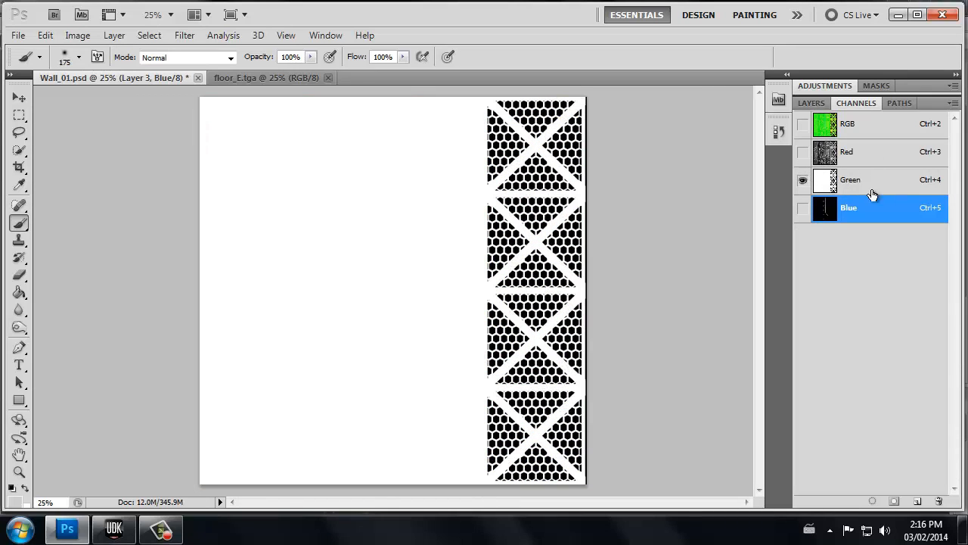
pyautogui.click(803, 208)
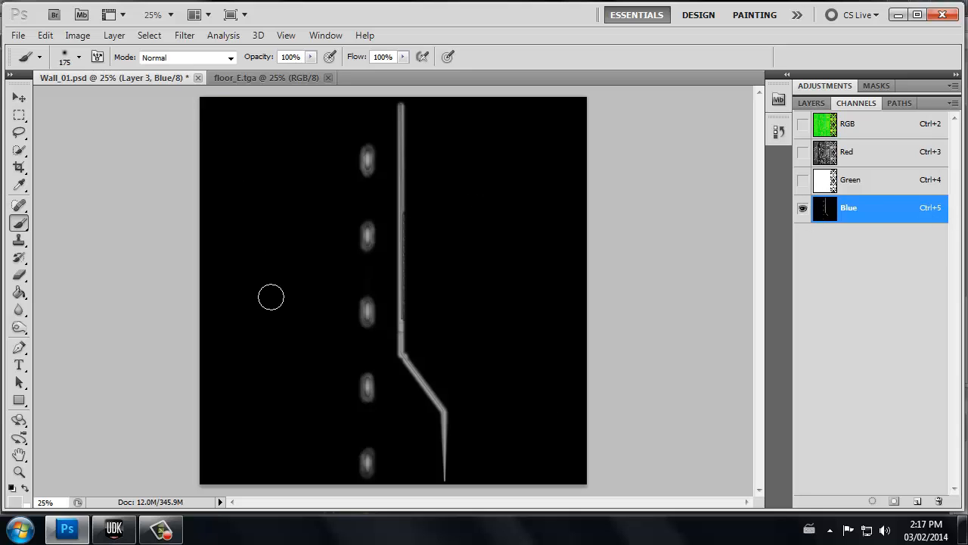
pyautogui.click(801, 124)
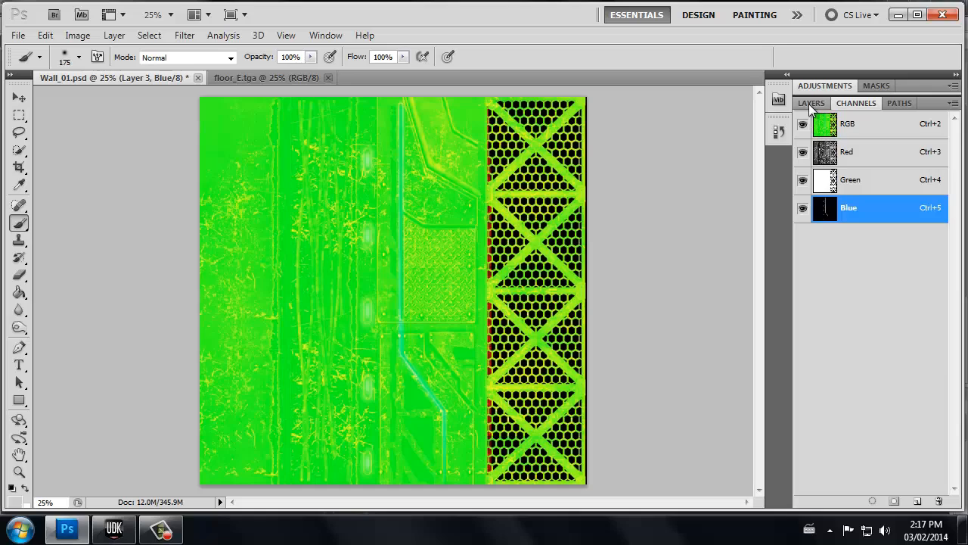
pyautogui.click(811, 103)
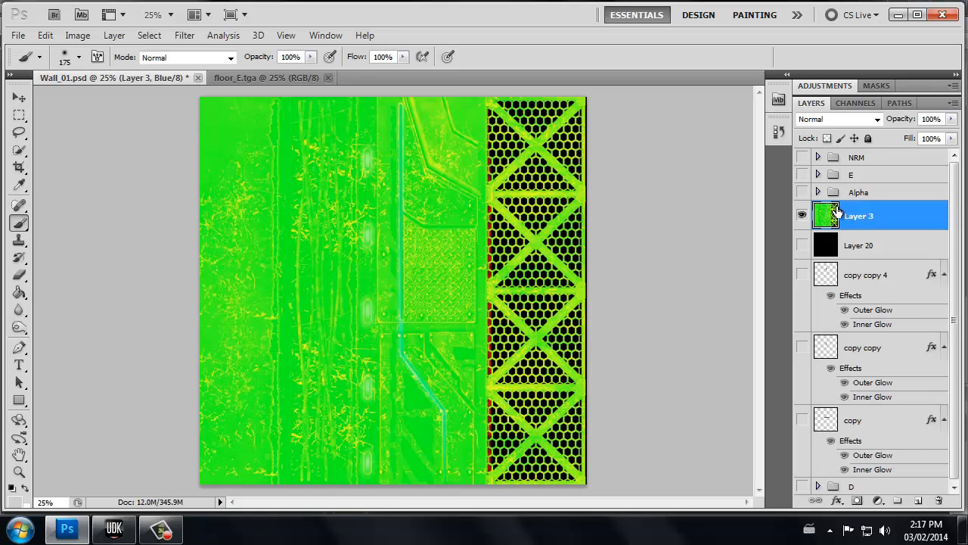
pyautogui.moveTo(835, 218)
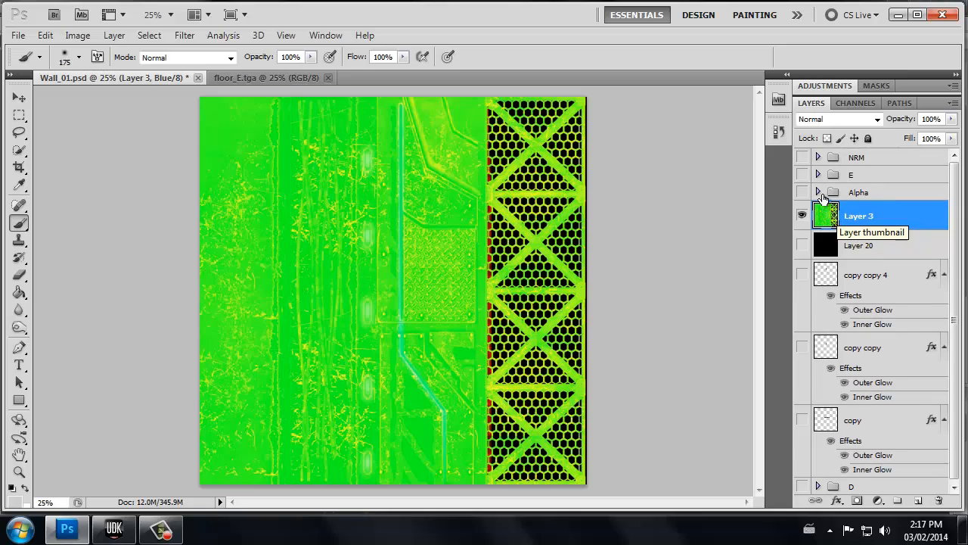
pyautogui.moveTo(841, 245)
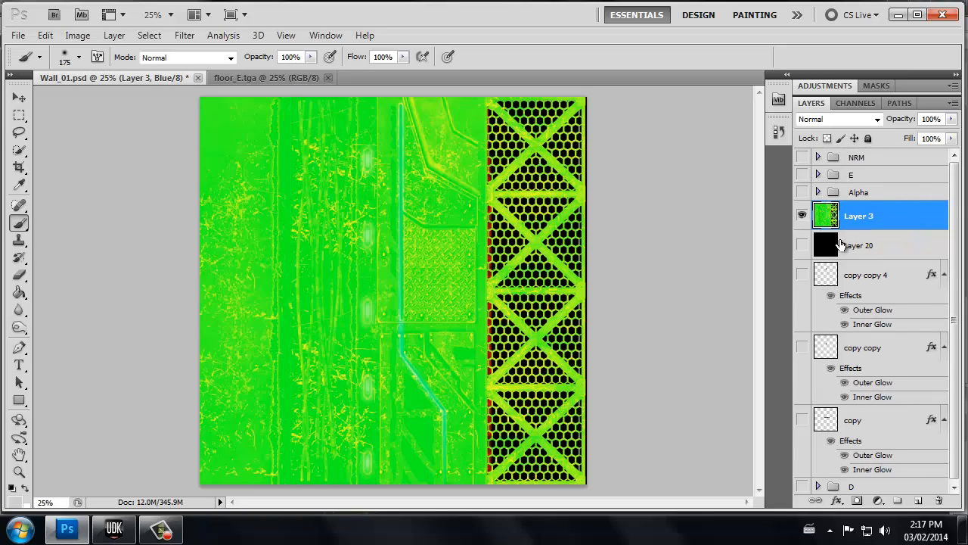
pyautogui.moveTo(841, 227)
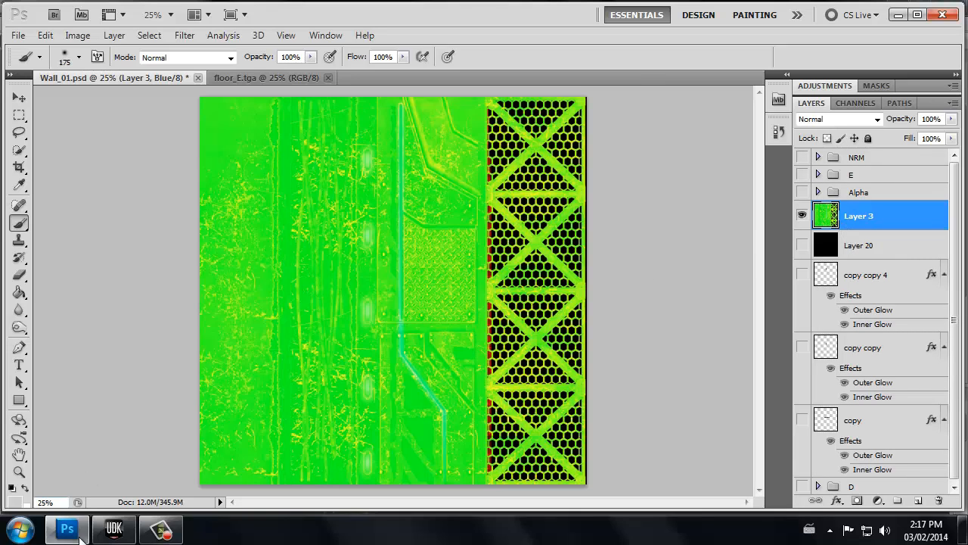
pyautogui.click(112, 529)
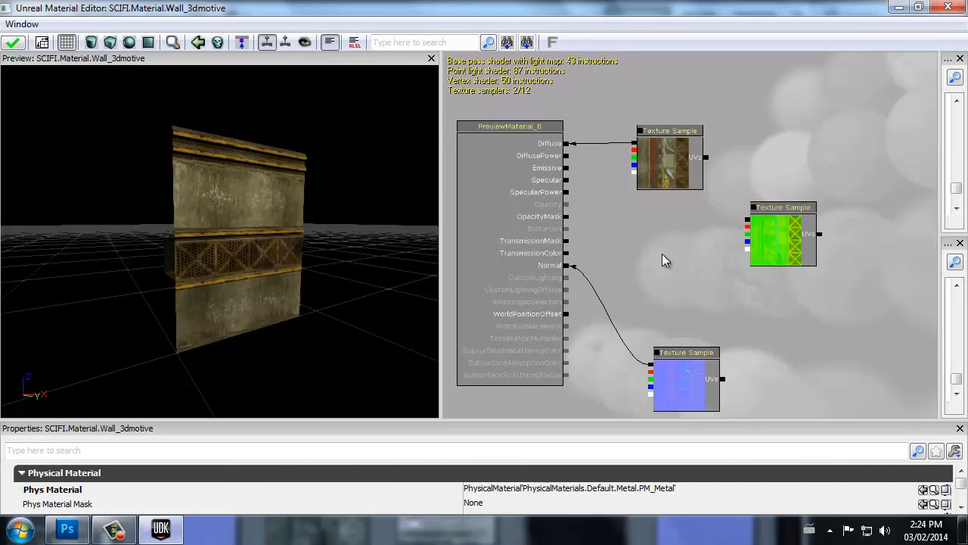
pyautogui.moveTo(687, 233)
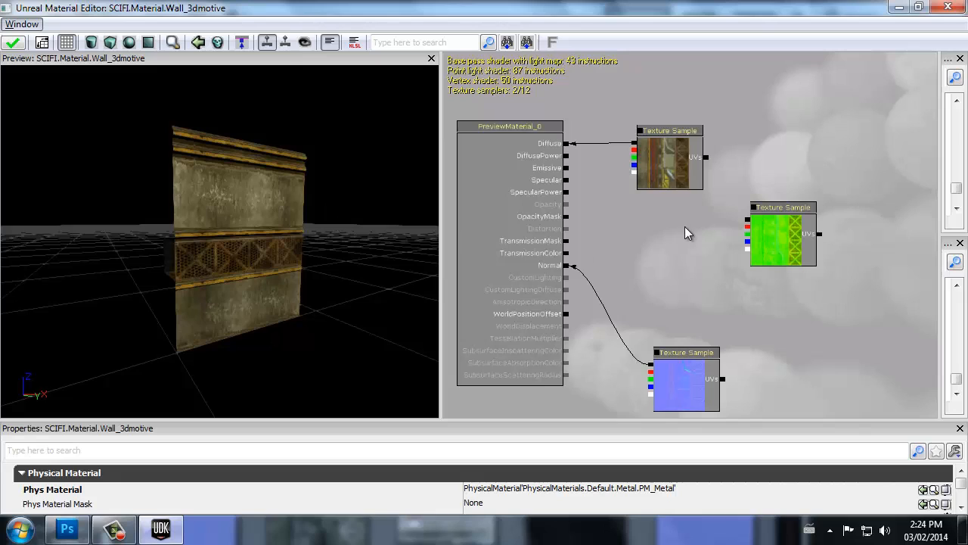
pyautogui.moveTo(688, 395)
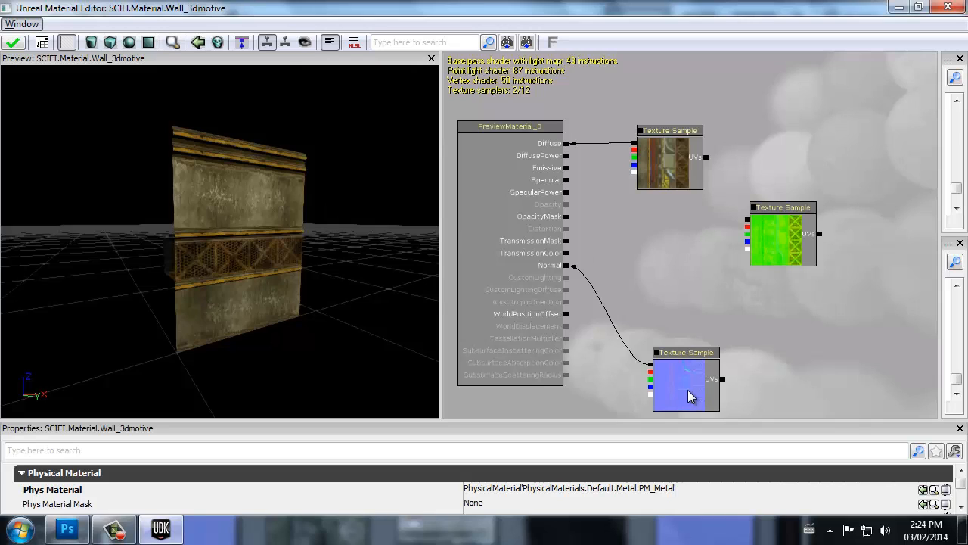
pyautogui.moveTo(808, 239)
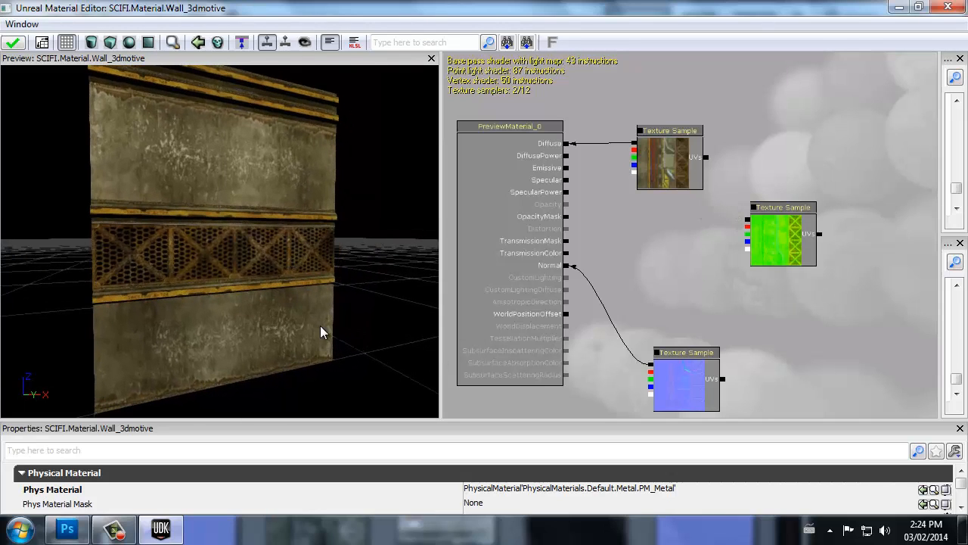
pyautogui.moveTo(320, 333); pyautogui.dragTo(252, 263)
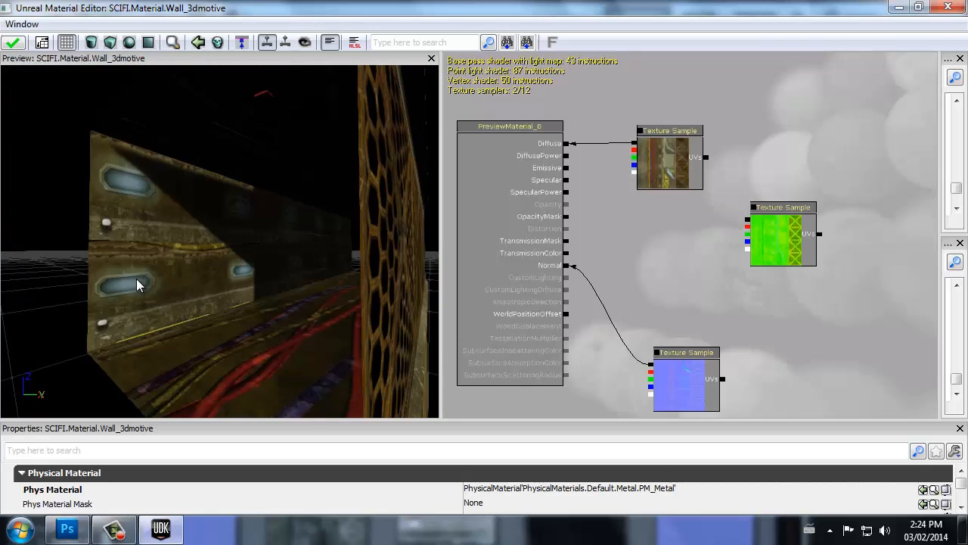
pyautogui.moveTo(195, 275)
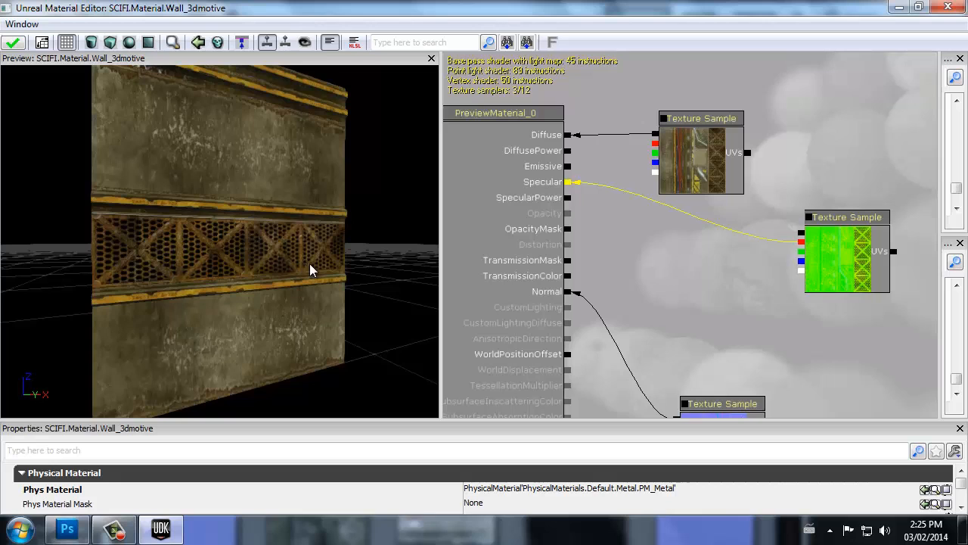
# Wire the spec texture into Specular and a channel into OpacityMask, then inspect the cut-out wall.
pyautogui.moveTo(314, 269); pyautogui.dragTo(411, 330)
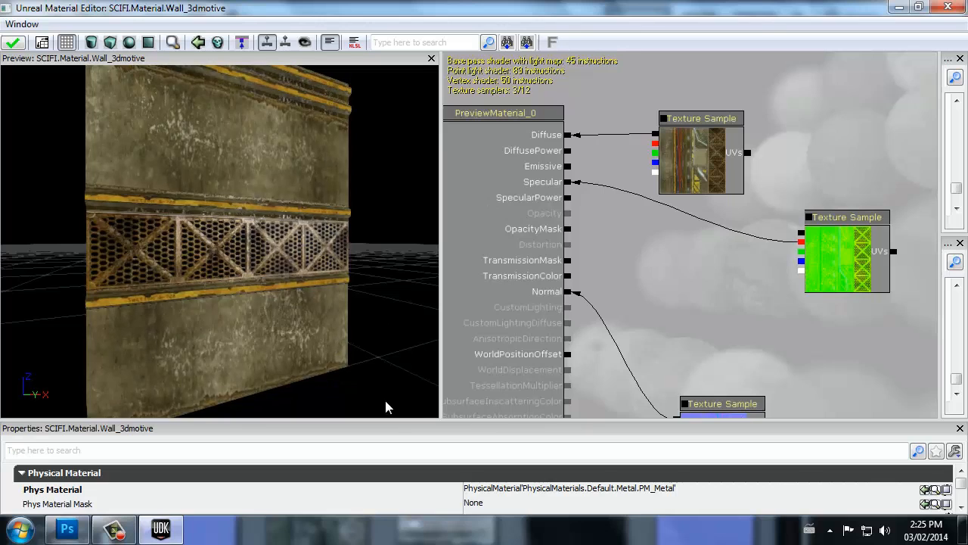
pyautogui.moveTo(386, 407); pyautogui.dragTo(423, 208)
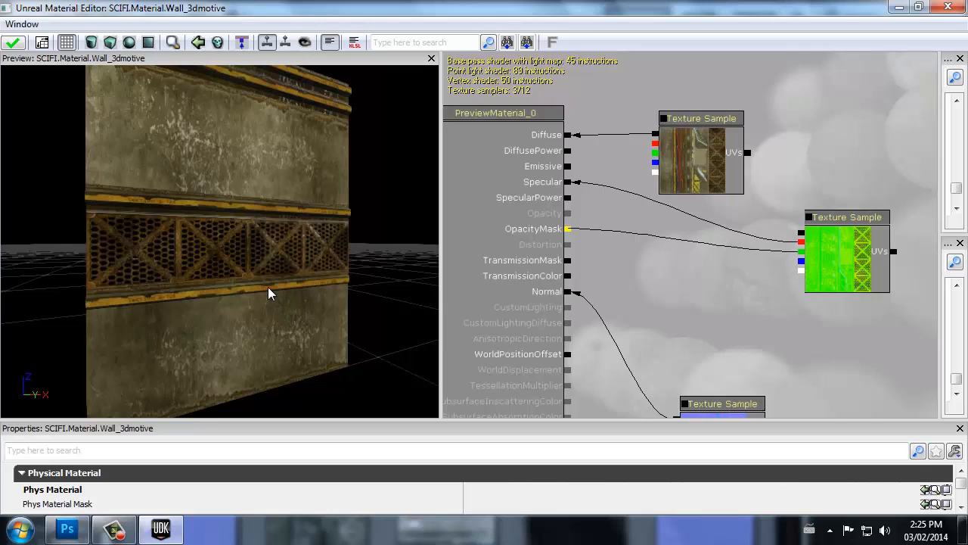
pyautogui.moveTo(273, 242)
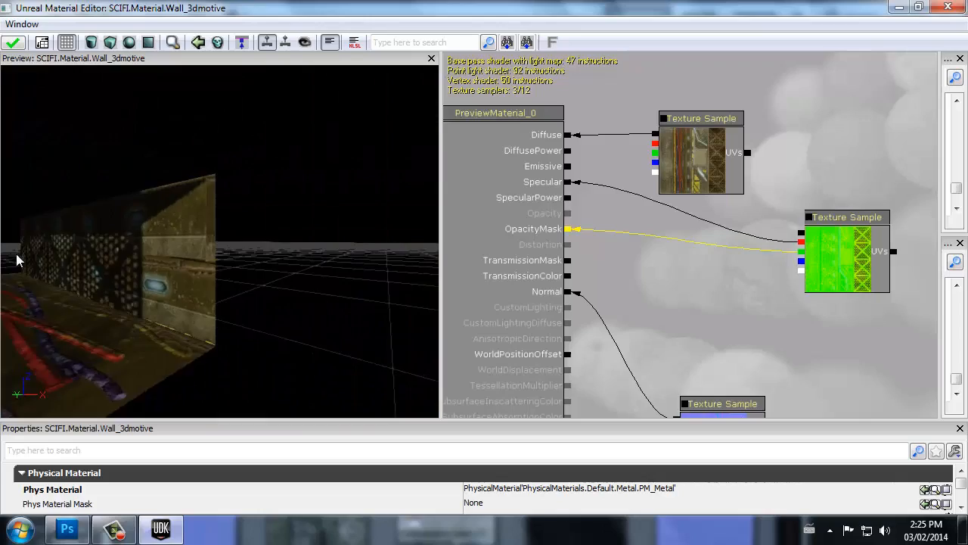
pyautogui.moveTo(18, 260); pyautogui.dragTo(363, 242)
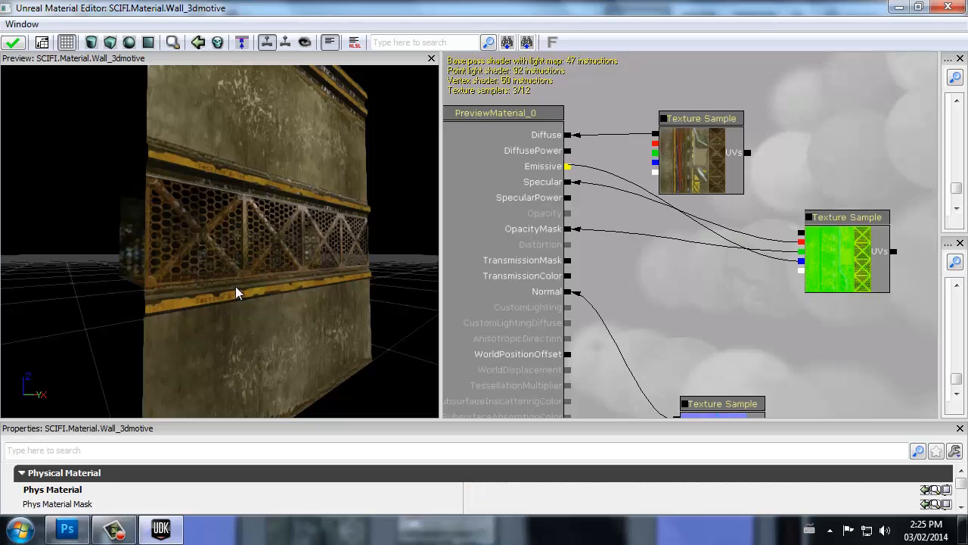
pyautogui.moveTo(236, 260)
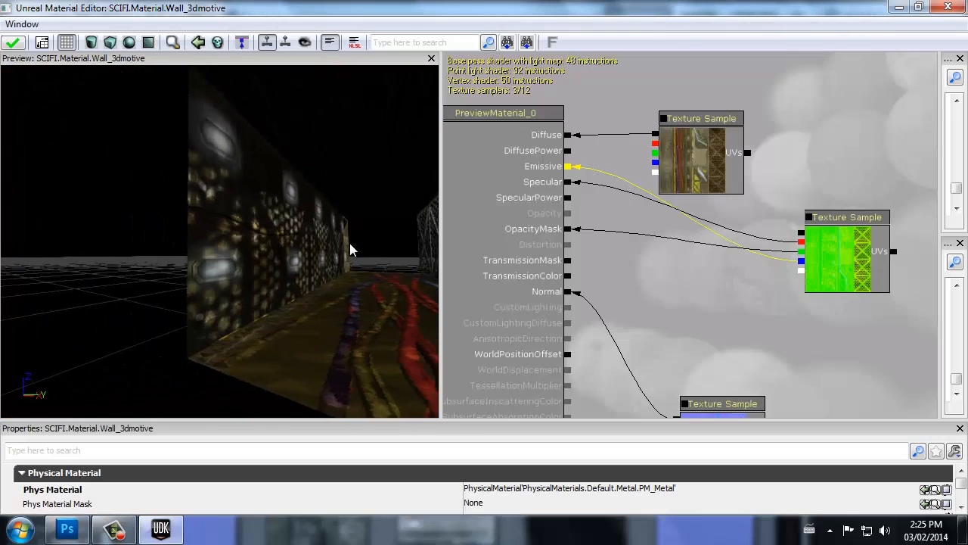
# Orbit the preview to check the emissive glowing spots on the wall.
pyautogui.moveTo(351, 249); pyautogui.dragTo(257, 233)
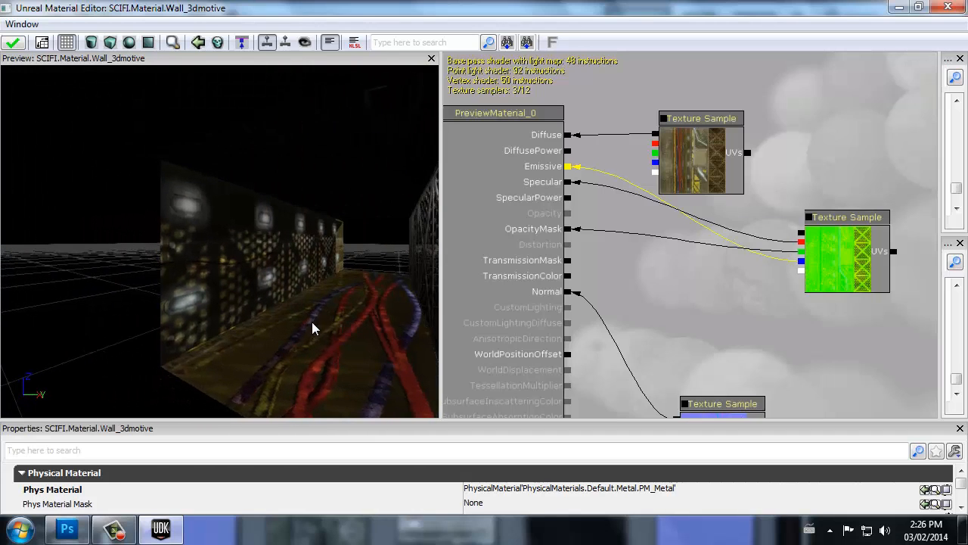
pyautogui.moveTo(300, 336)
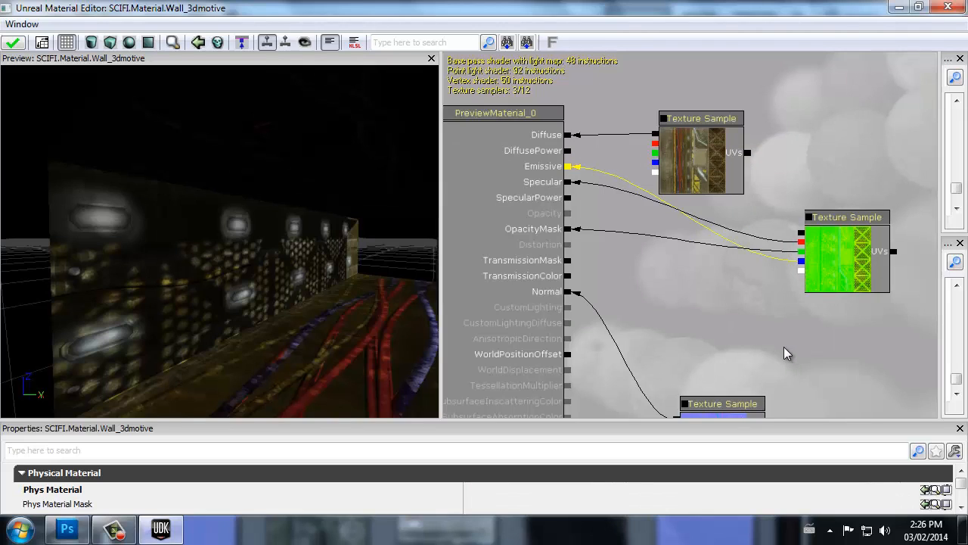
pyautogui.moveTo(779, 341)
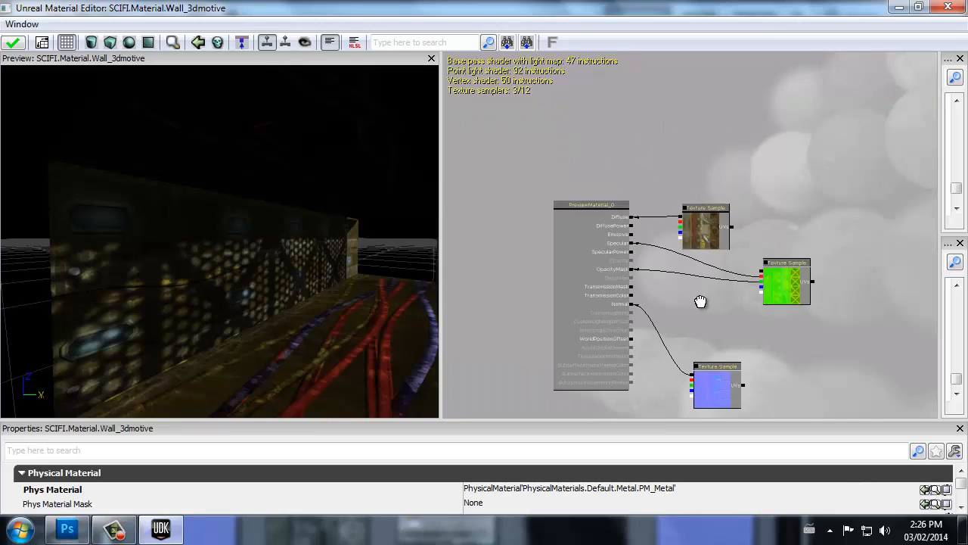
# Place a Math > Multiply node on the graph canvas from the expression categories menu.
pyautogui.rightClick(699, 301)
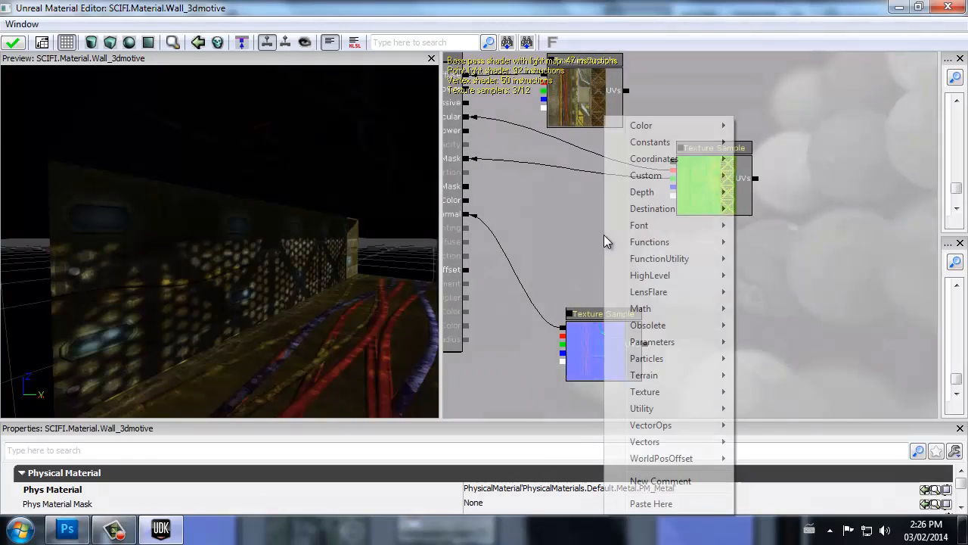
pyautogui.click(651, 142)
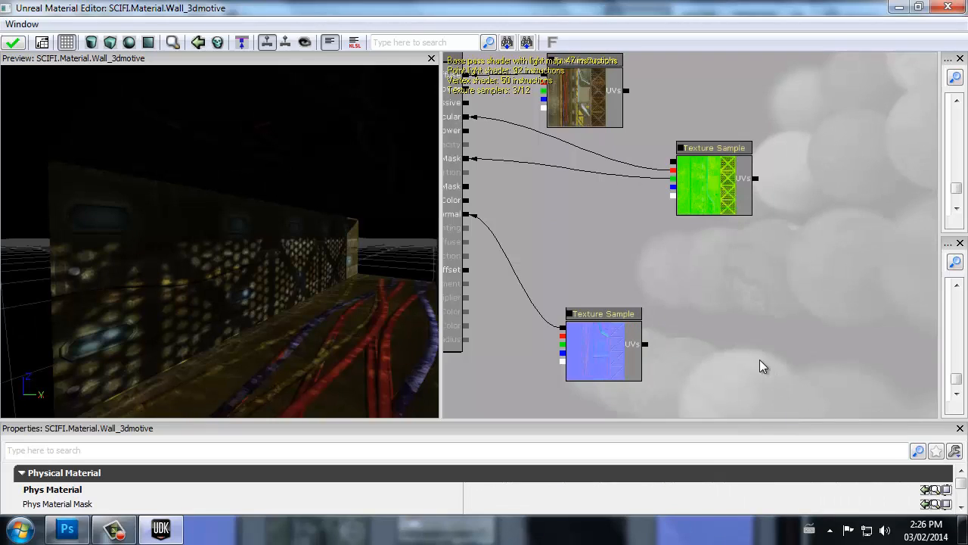
pyautogui.moveTo(649, 287)
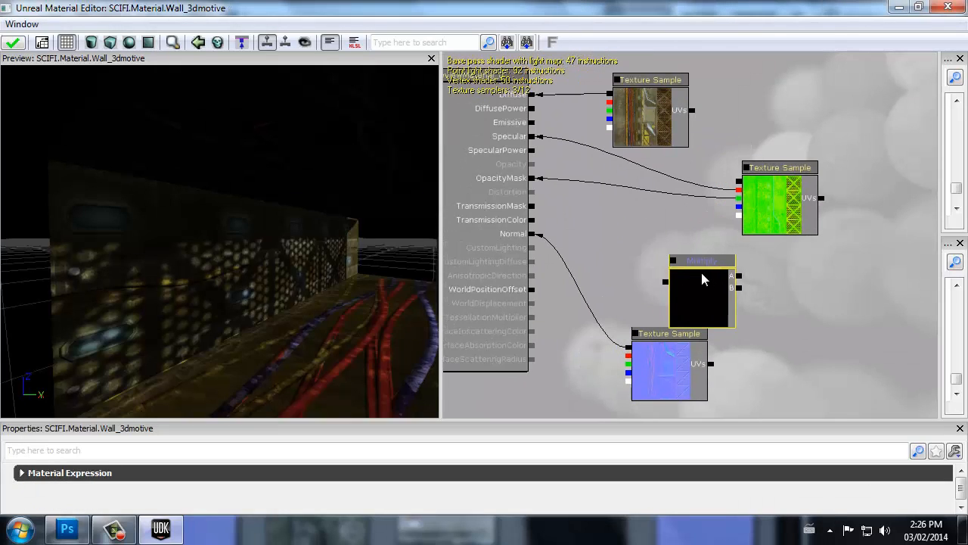
pyautogui.rightClick(703, 280)
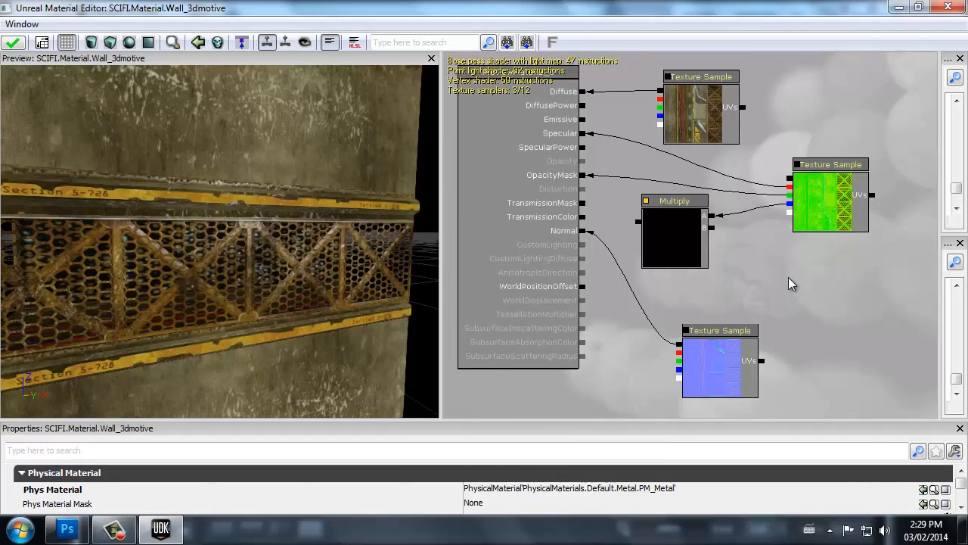
# Add a Constant3Vector set to 0,0,2 blue and wire it with the spec map channel into Multiply.
pyautogui.rightClick(792, 284)
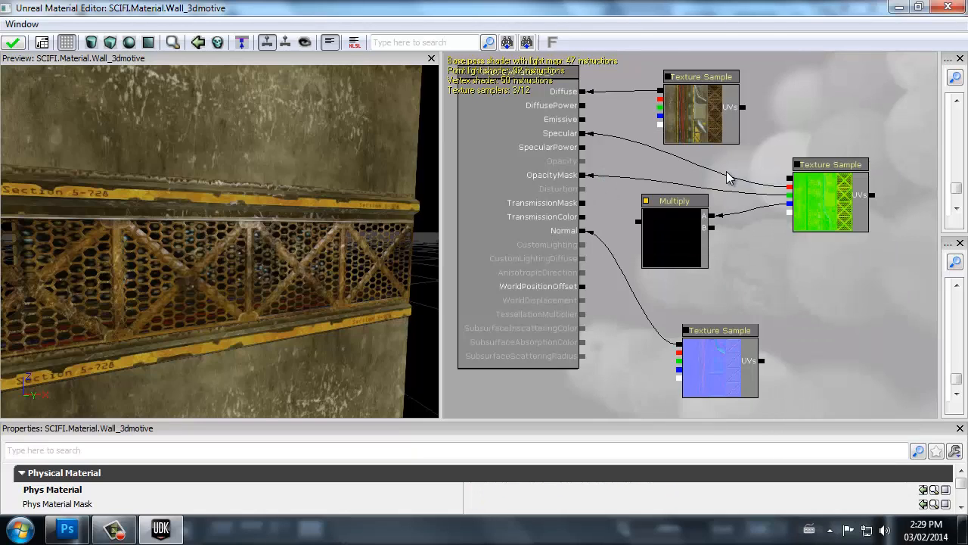
pyautogui.moveTo(756, 239)
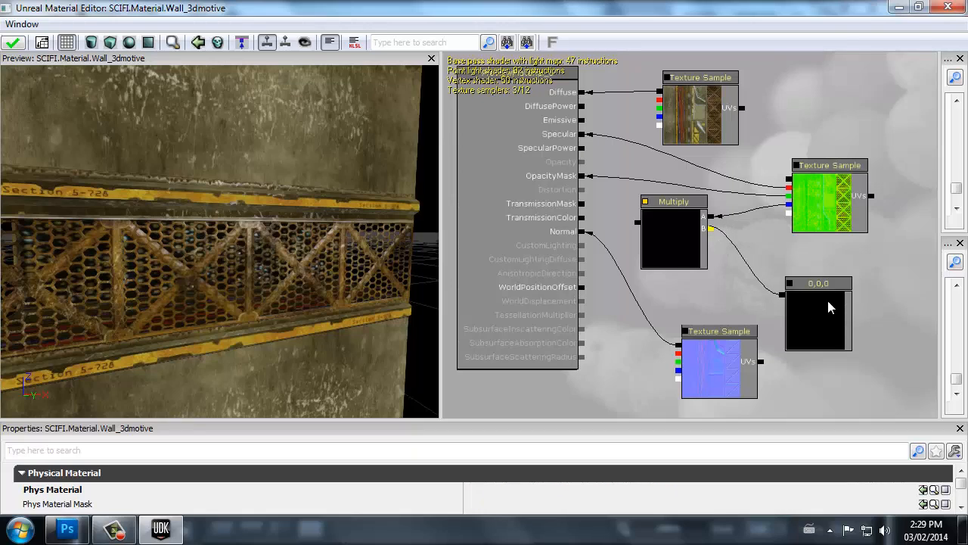
pyautogui.moveTo(826, 303)
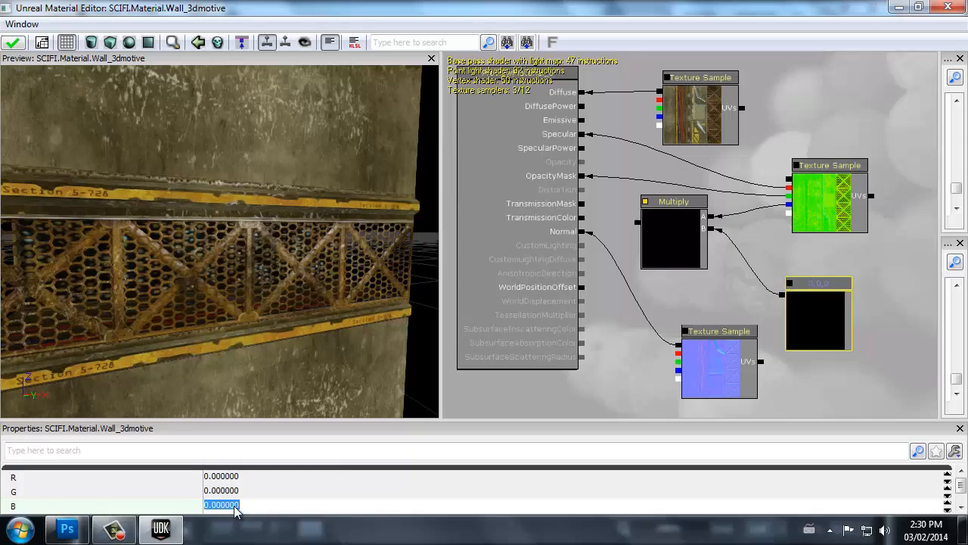
pyautogui.write('2')
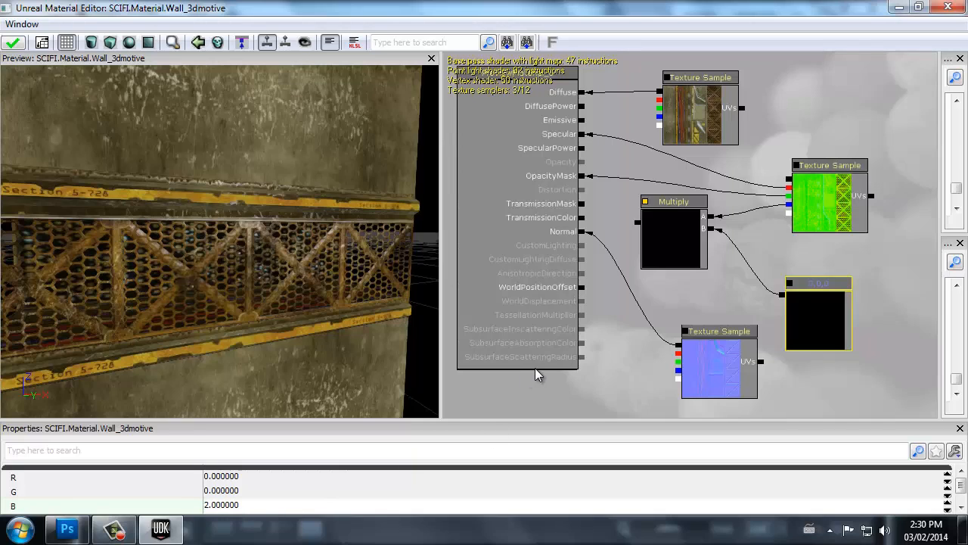
pyautogui.moveTo(535, 357)
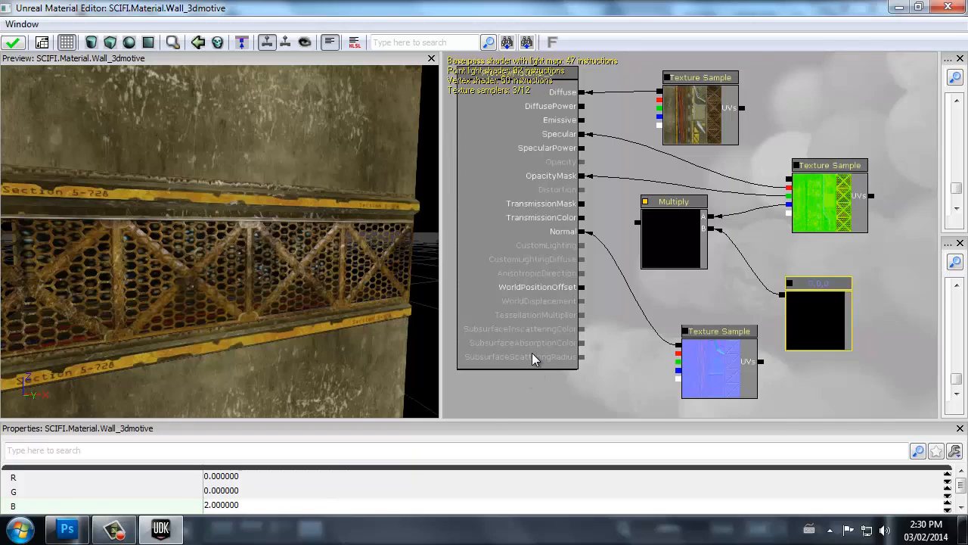
pyautogui.moveTo(558, 365)
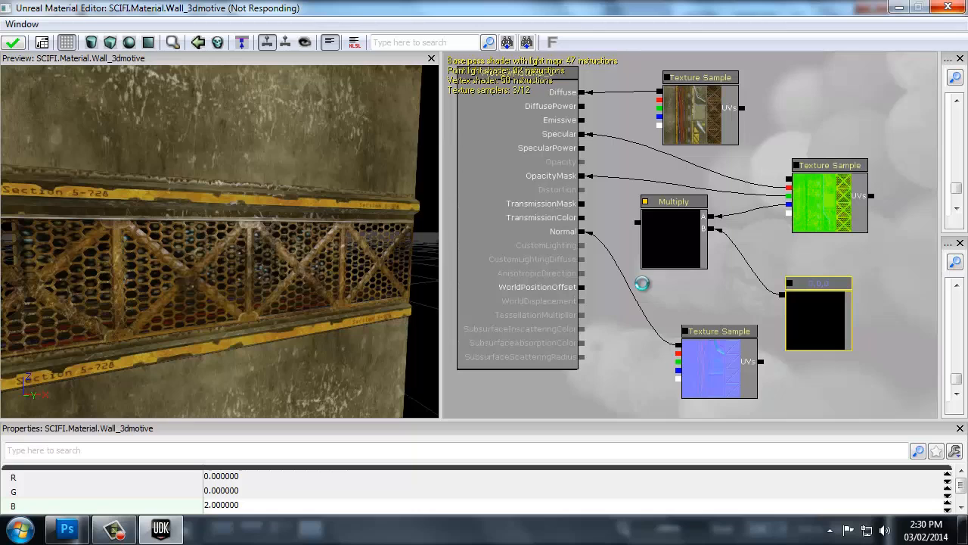
pyautogui.click(817, 318)
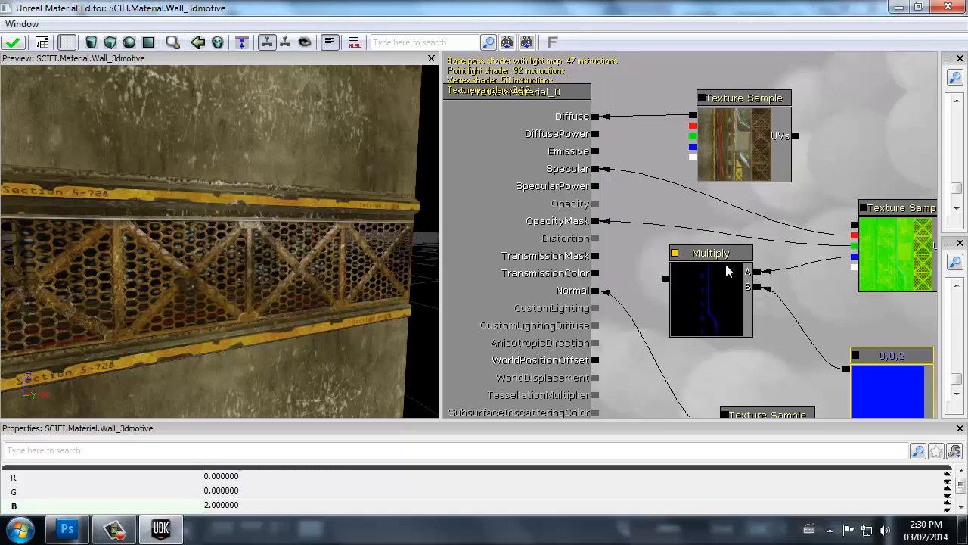
pyautogui.moveTo(613, 254)
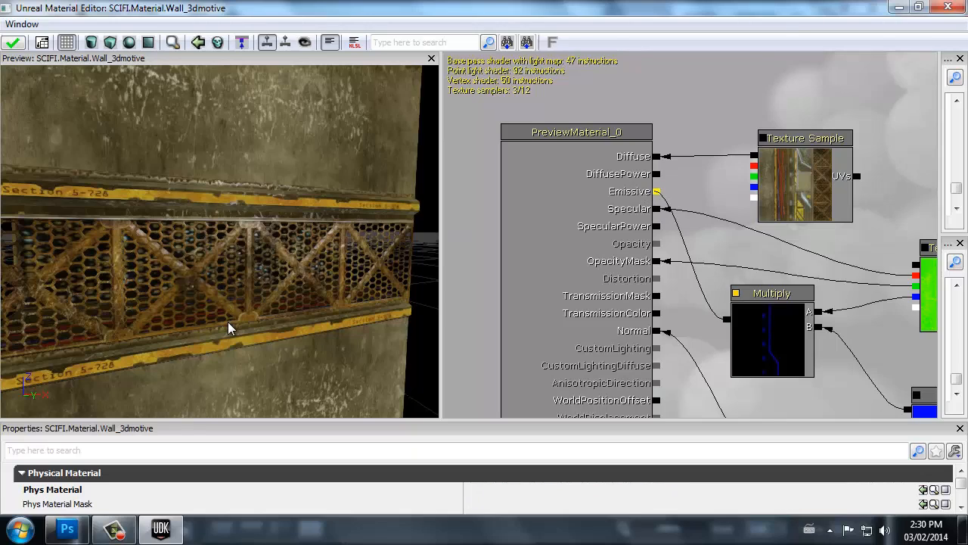
pyautogui.moveTo(766, 314)
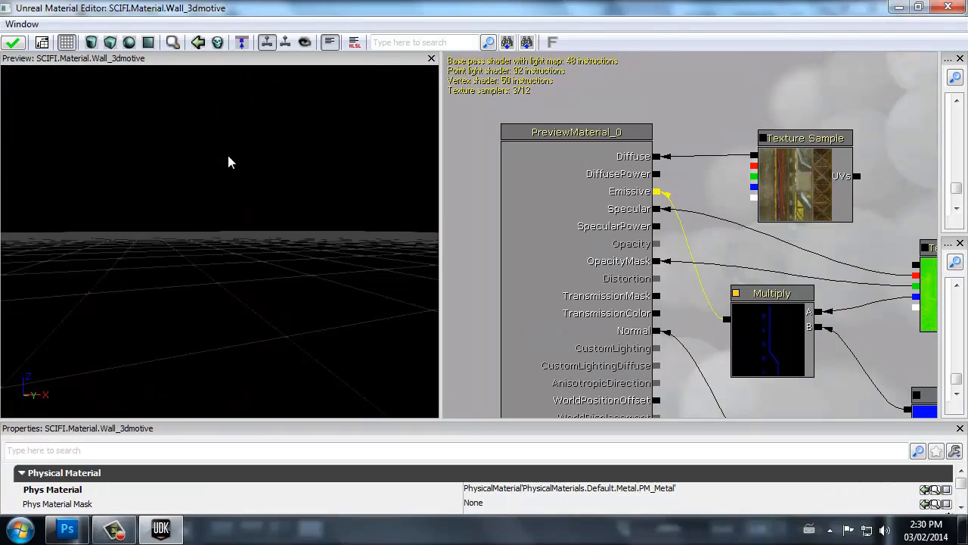
# Orbit the preview around the wall to inspect the blue-glowing grate strip.
pyautogui.moveTo(230, 162); pyautogui.dragTo(330, 317)
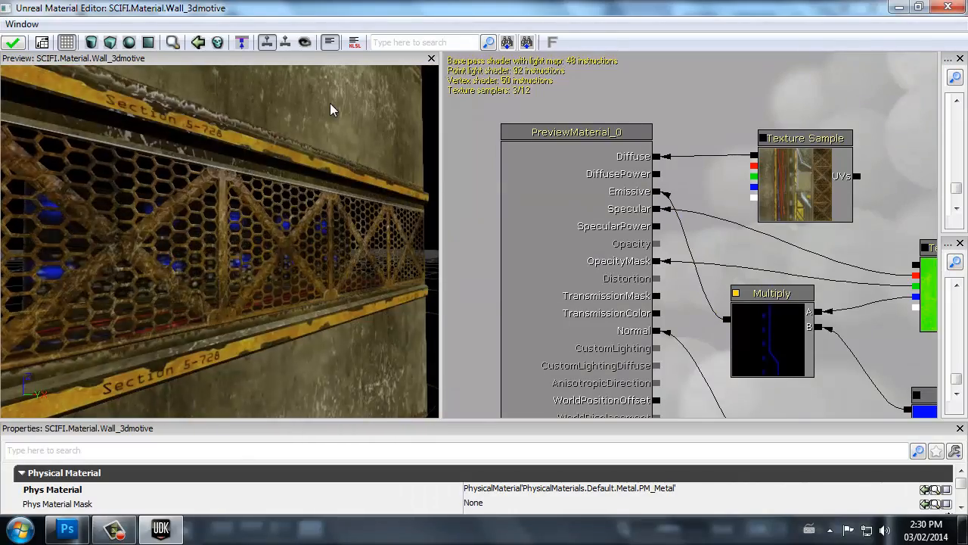
pyautogui.moveTo(330, 109); pyautogui.dragTo(272, 313)
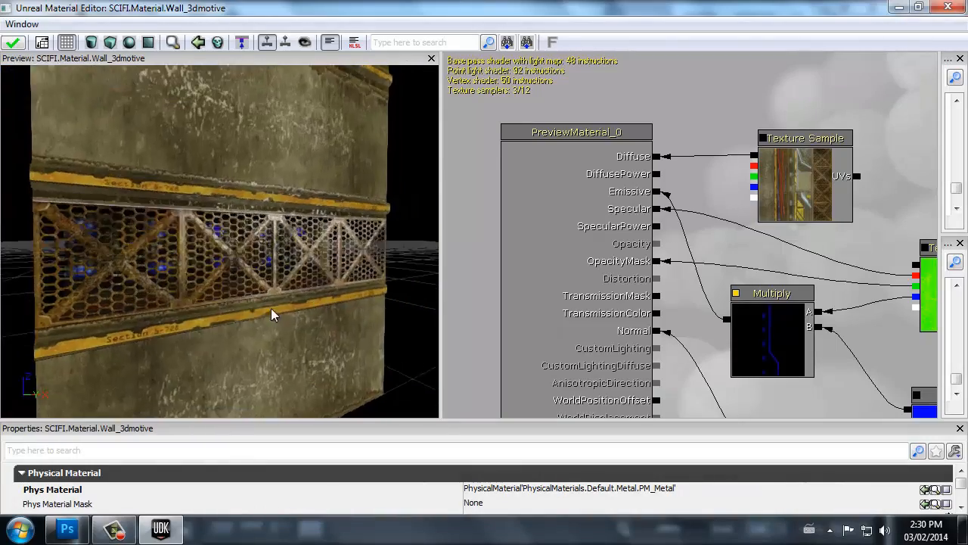
pyautogui.moveTo(272, 315); pyautogui.dragTo(360, 339)
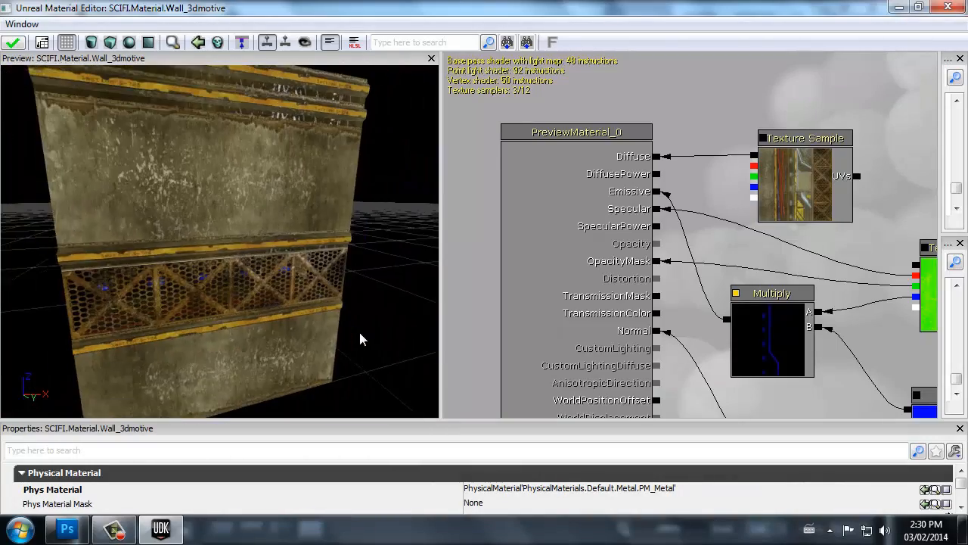
pyautogui.moveTo(362, 339); pyautogui.dragTo(330, 204)
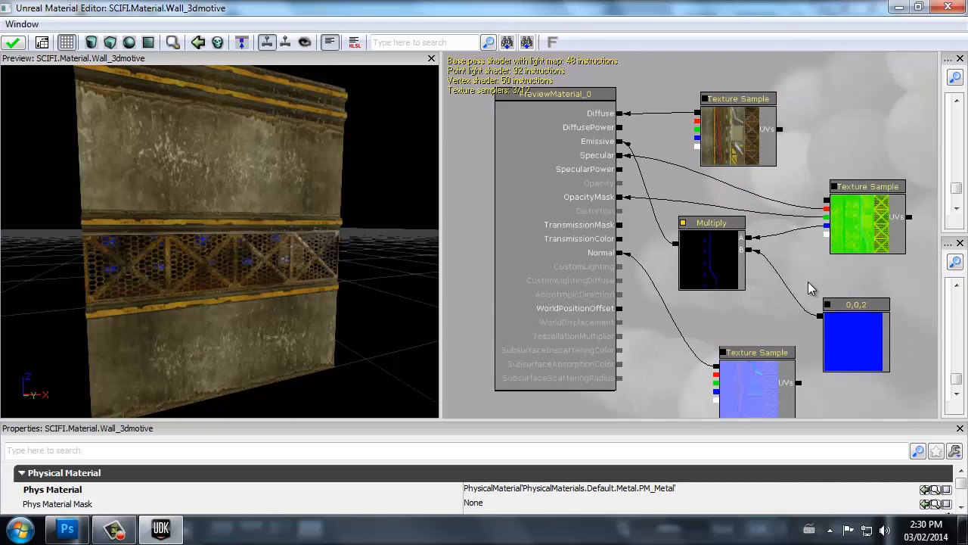
pyautogui.moveTo(847, 351)
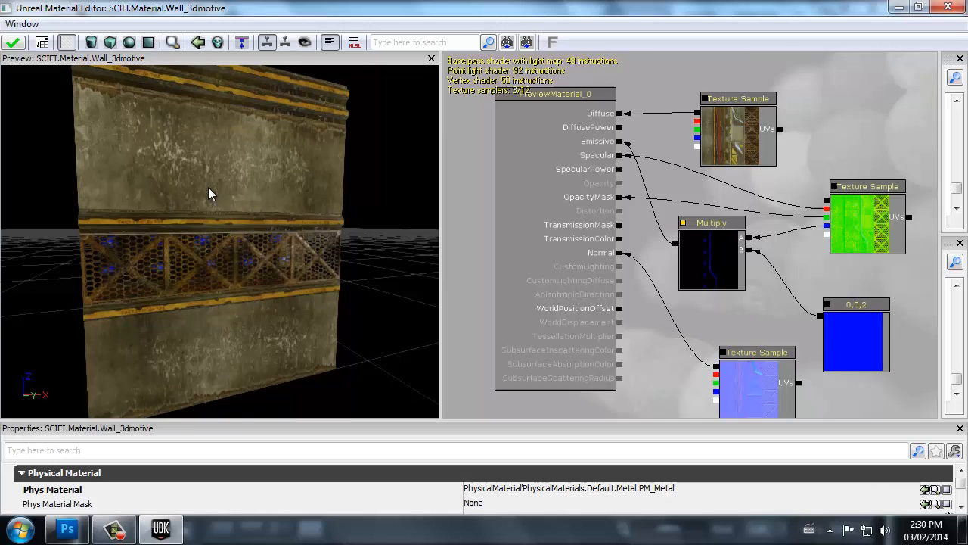
pyautogui.moveTo(212, 189); pyautogui.dragTo(249, 199)
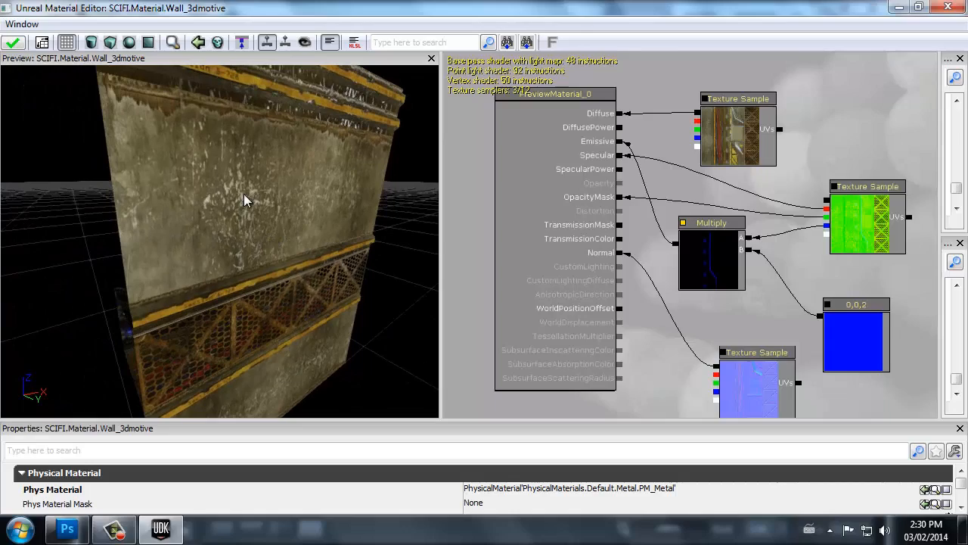
pyautogui.moveTo(245, 200); pyautogui.dragTo(278, 421)
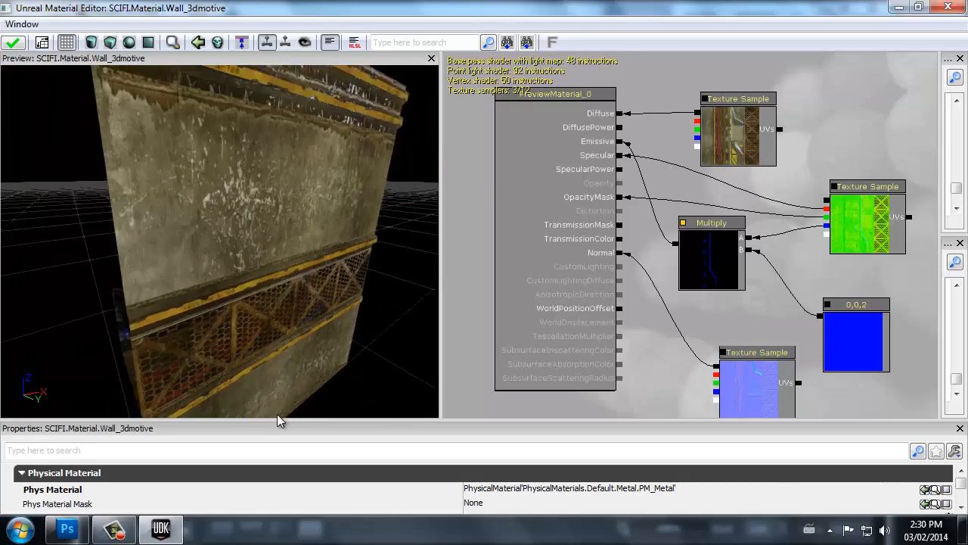
pyautogui.moveTo(280, 420); pyautogui.dragTo(181, 354)
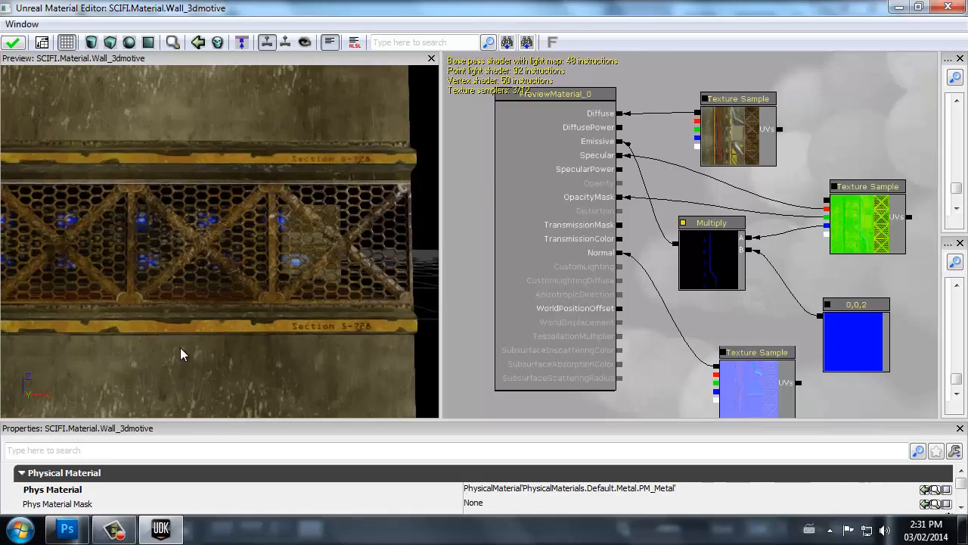
pyautogui.moveTo(181, 354); pyautogui.dragTo(257, 351)
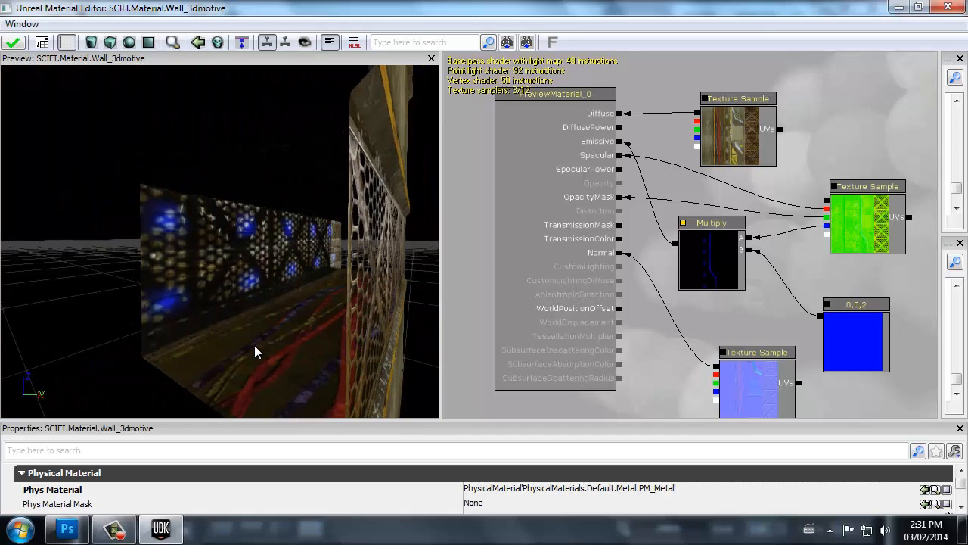
pyautogui.moveTo(257, 351); pyautogui.dragTo(273, 339)
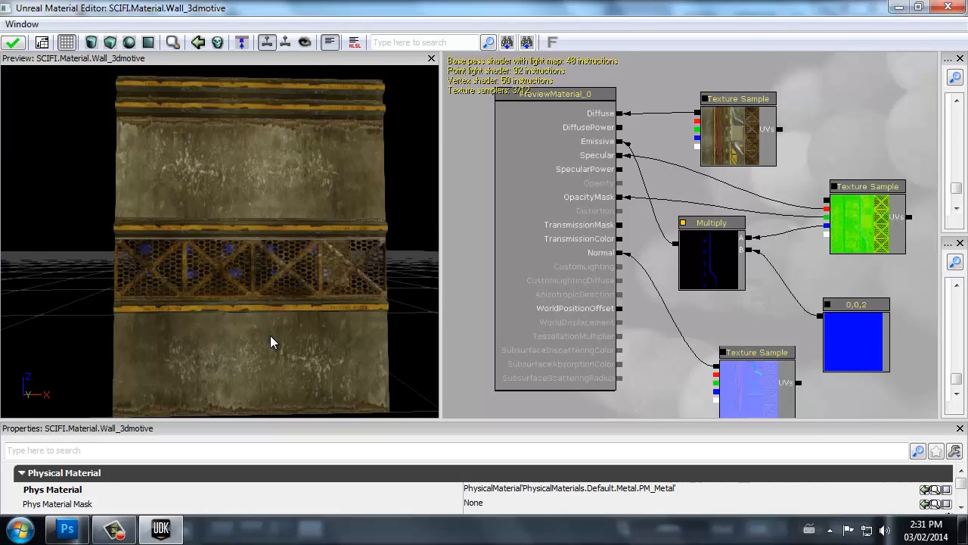
pyautogui.moveTo(18, 124)
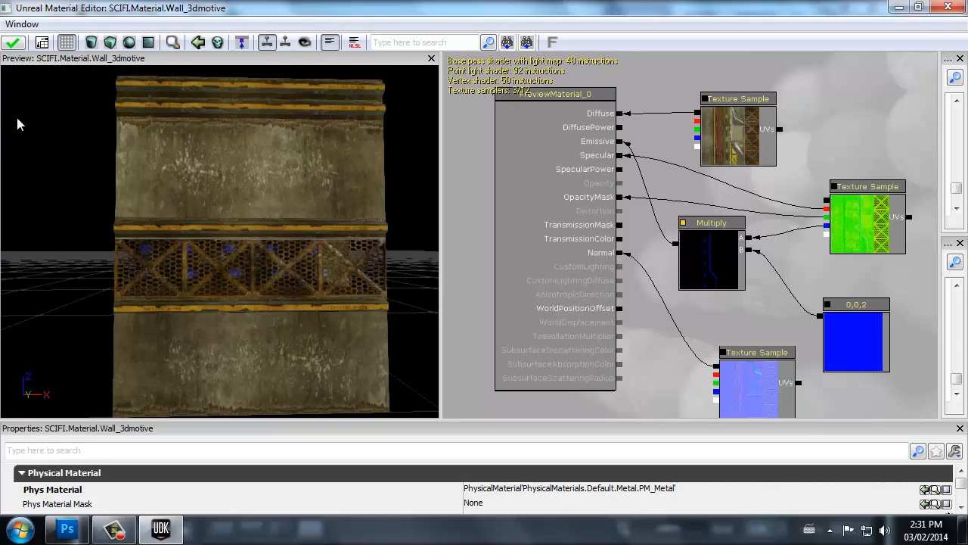